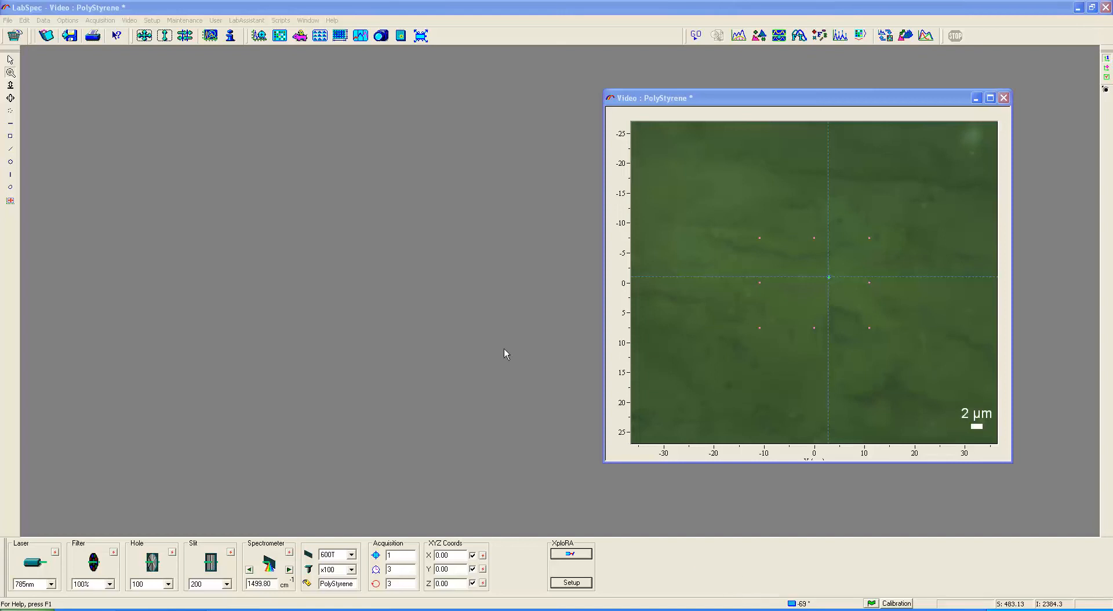
mouse_move(488, 336)
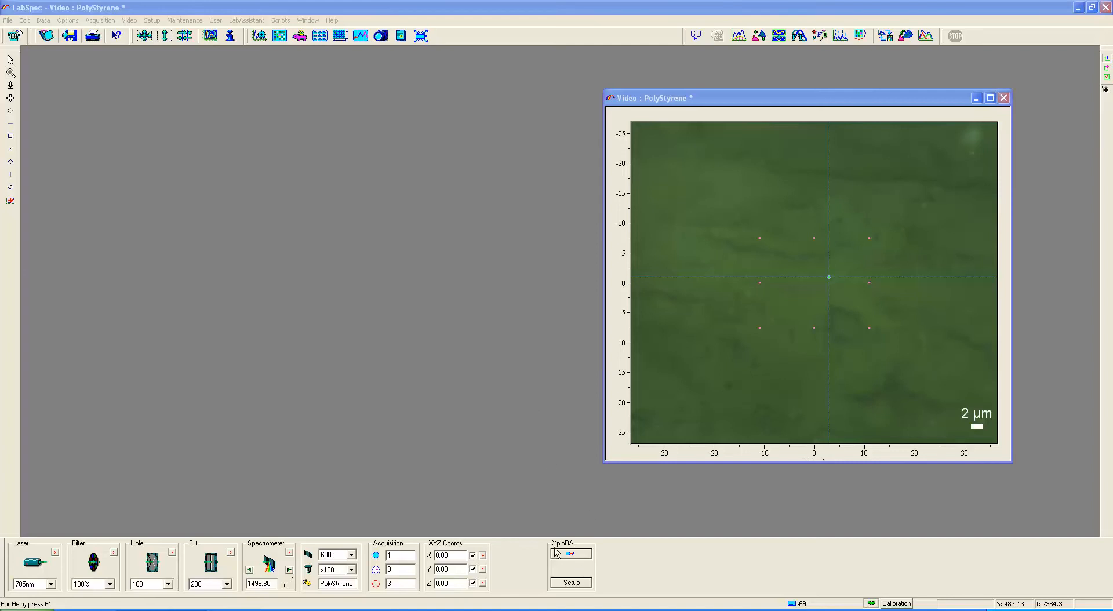
mouse_move(497, 553)
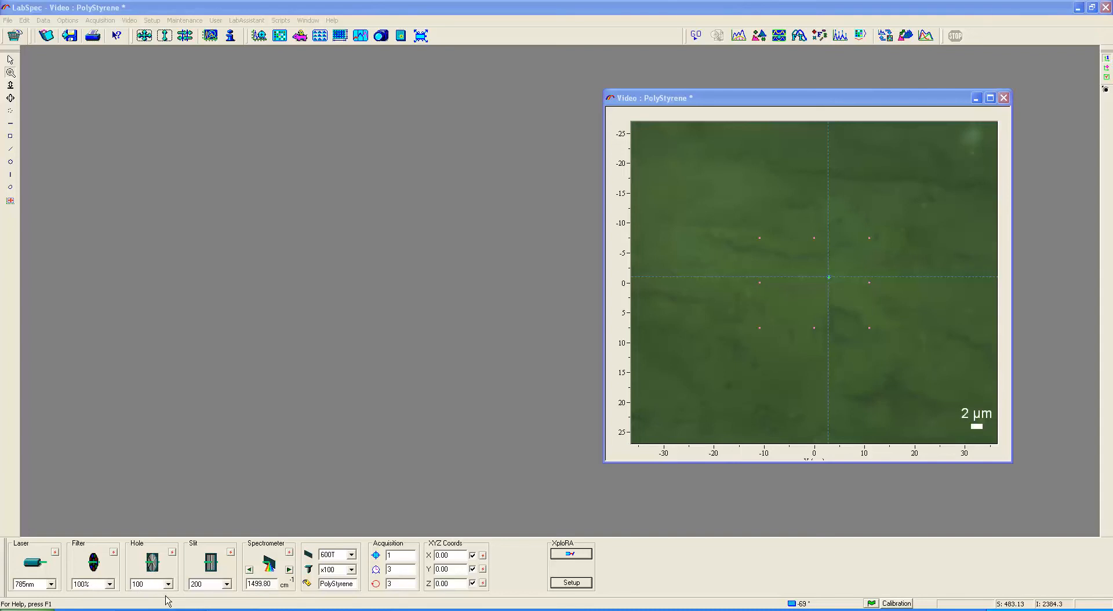
Start Real Time Display so the live polystyrene spectrum shows its strong ~1000 cm⁻¹ band
click(165, 583)
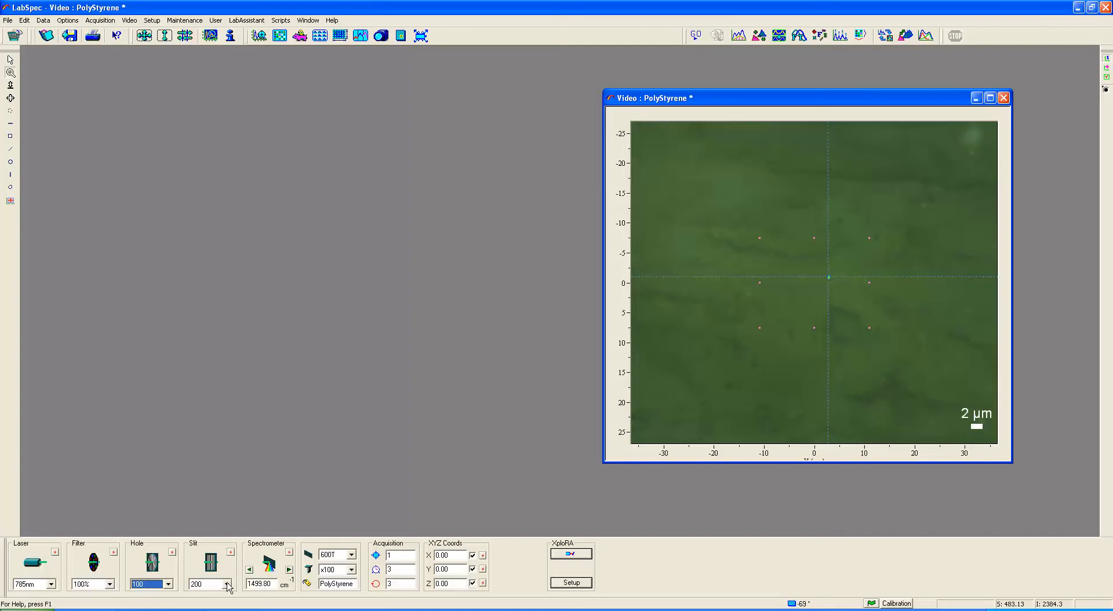
click(228, 583)
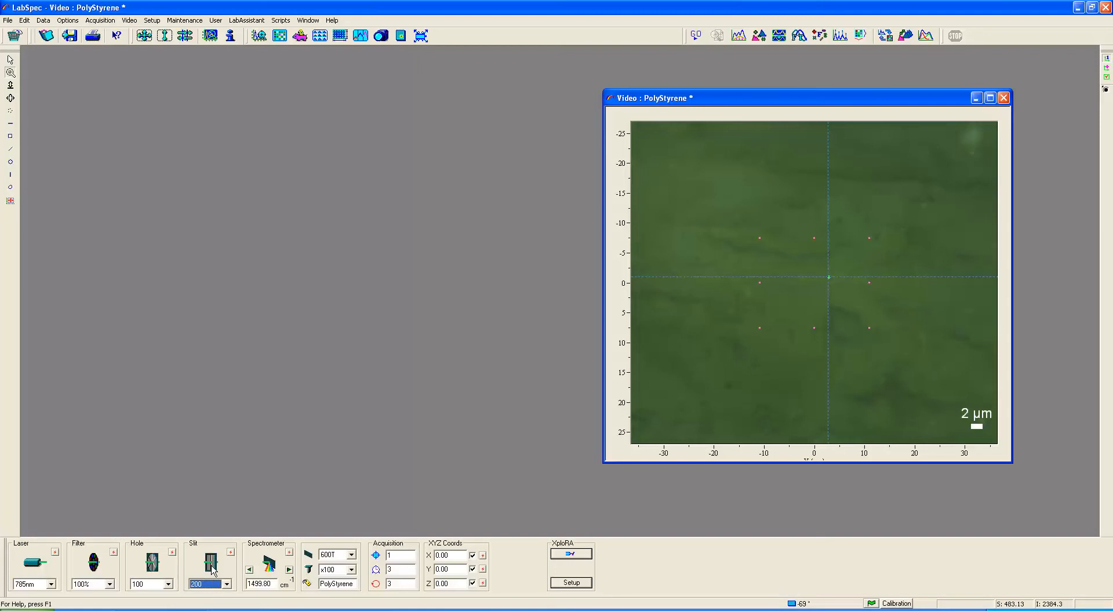
mouse_move(217, 571)
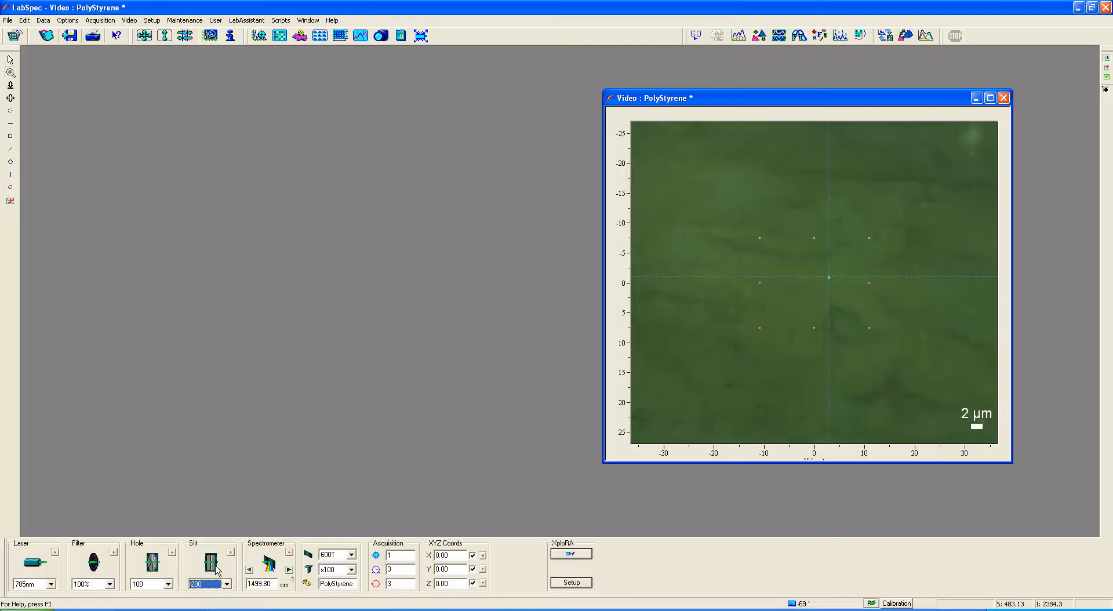
mouse_move(217, 567)
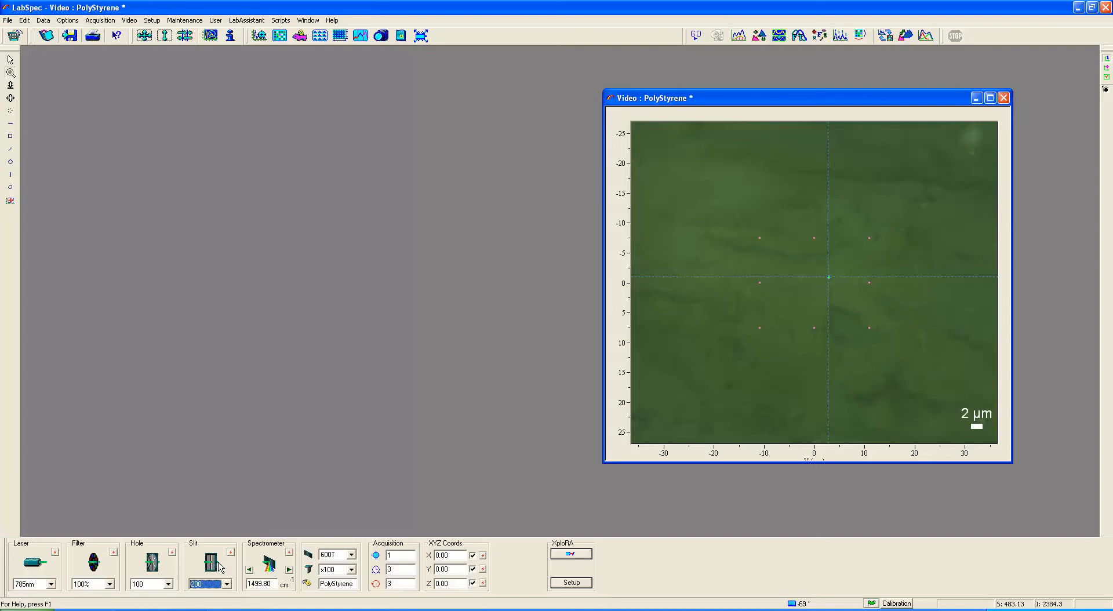
mouse_move(264, 571)
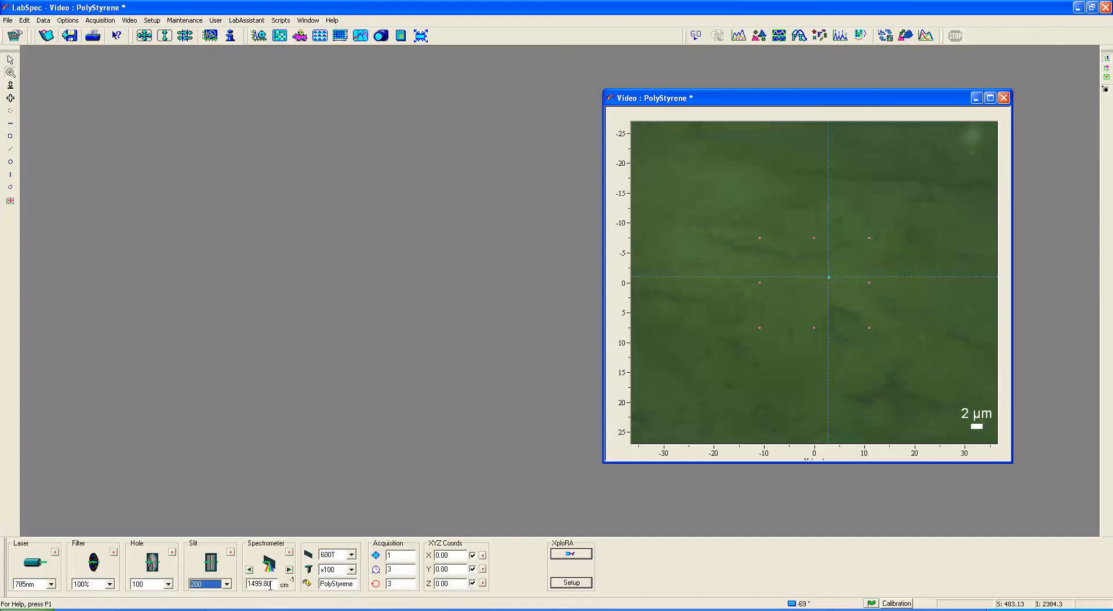
mouse_move(273, 592)
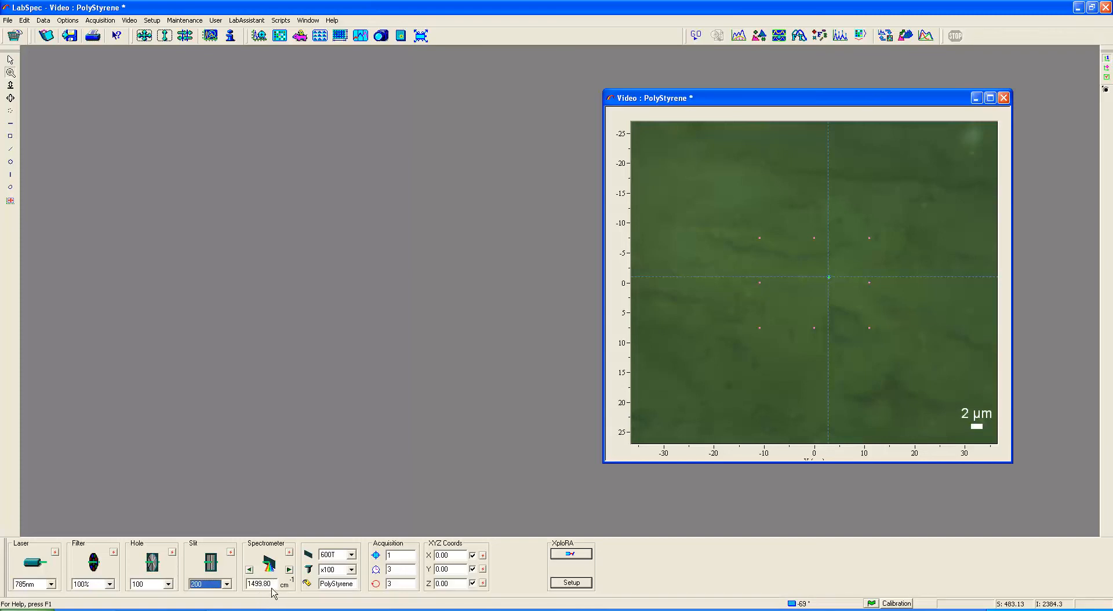
mouse_move(272, 571)
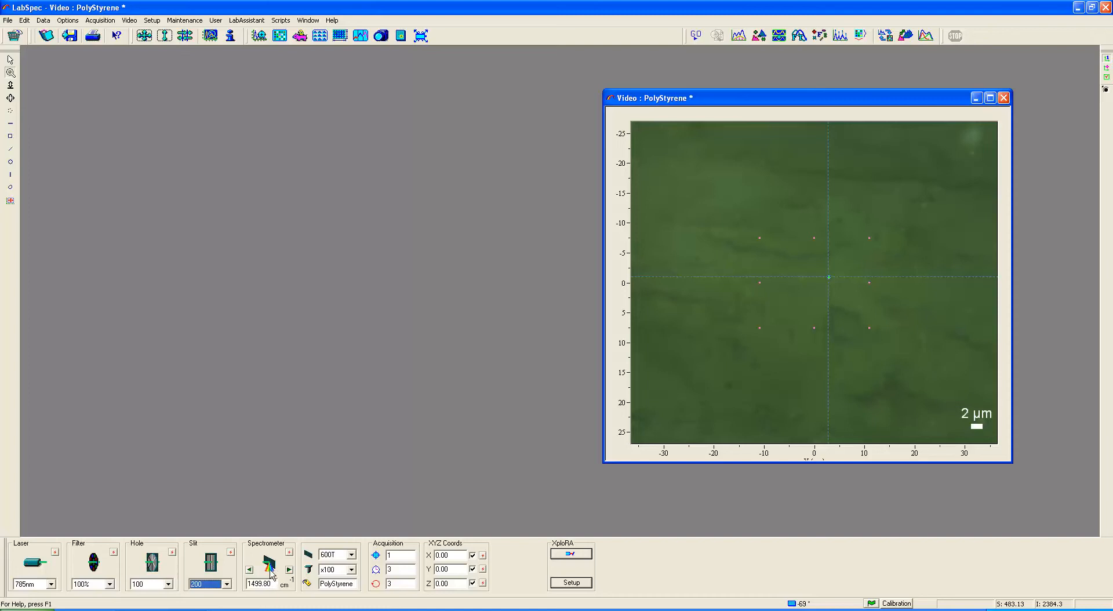
mouse_move(258, 569)
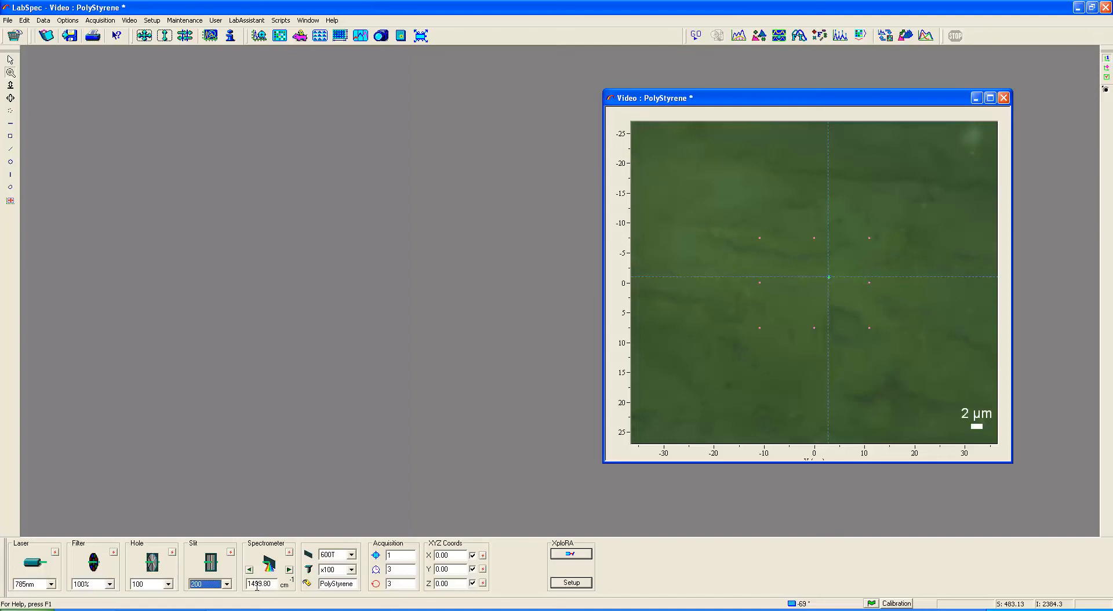
mouse_move(259, 600)
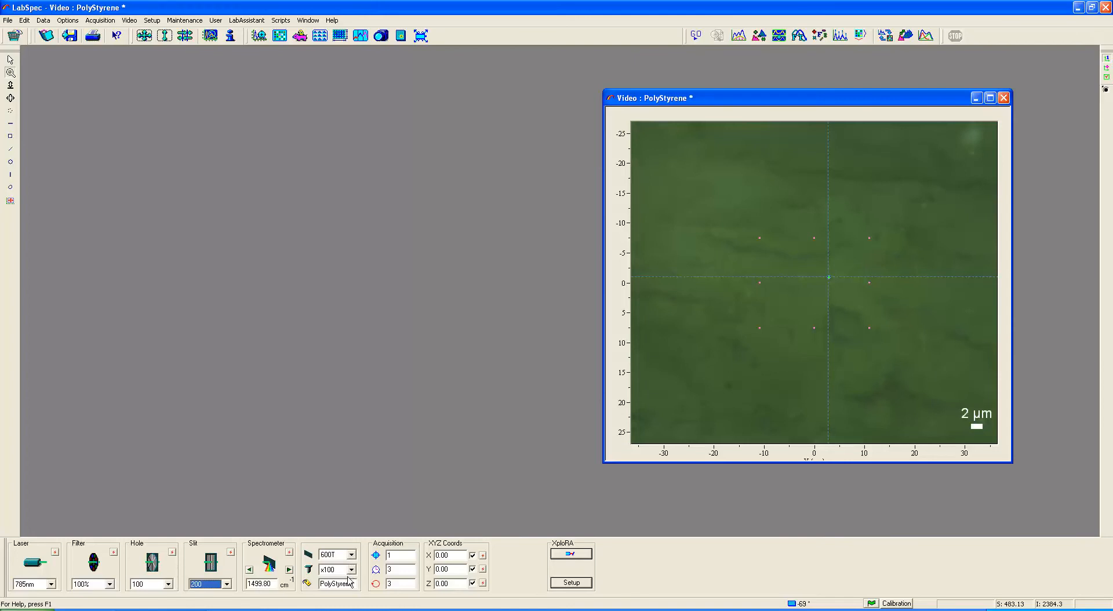
mouse_move(352, 570)
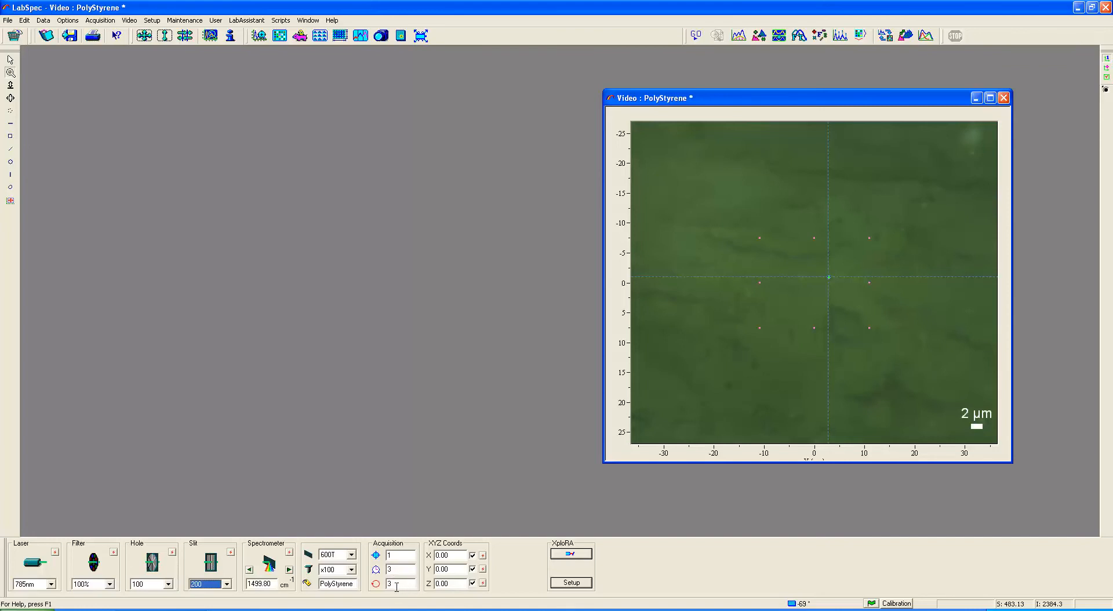
mouse_move(398, 582)
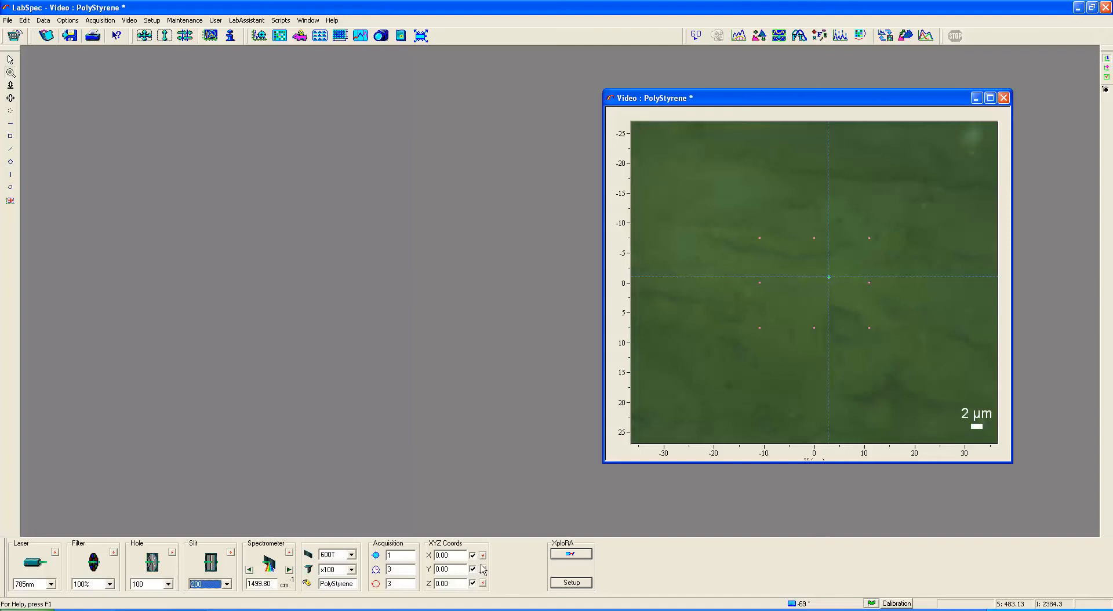
mouse_move(913, 406)
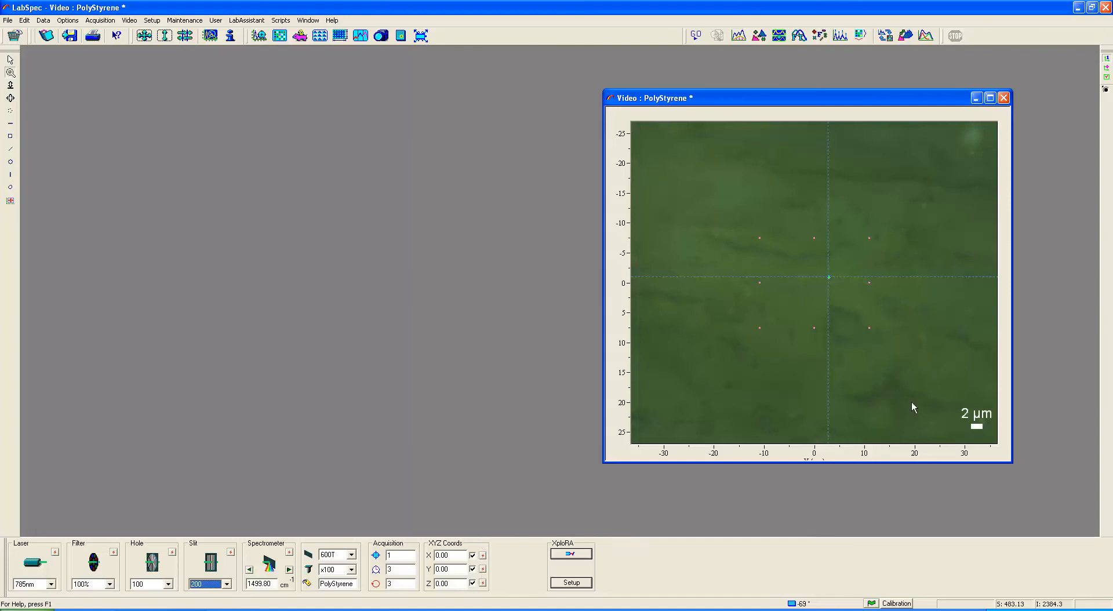
mouse_move(836, 244)
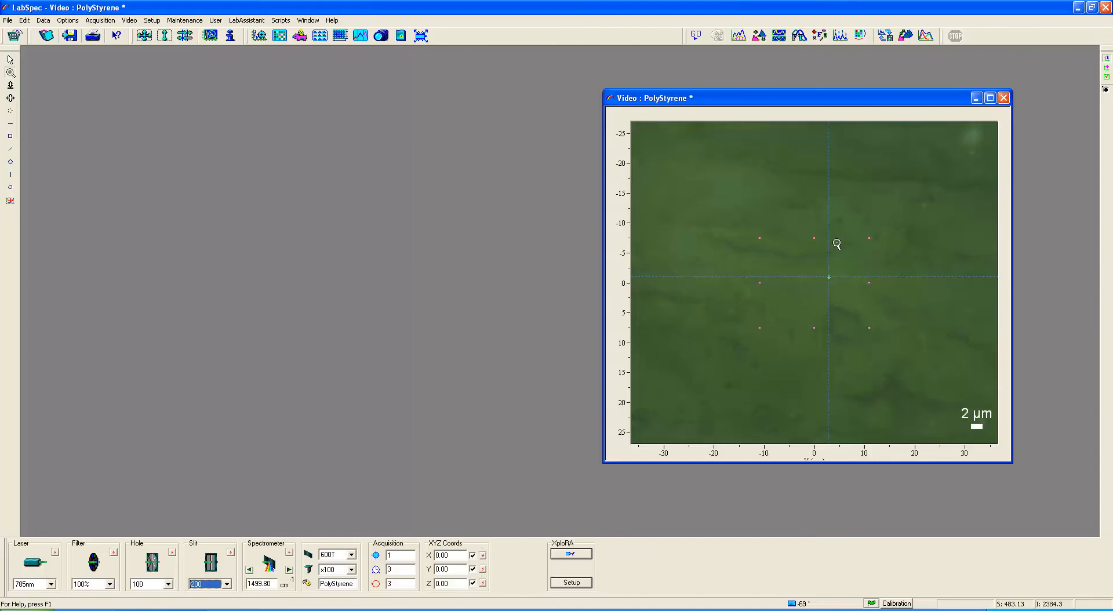
mouse_move(844, 275)
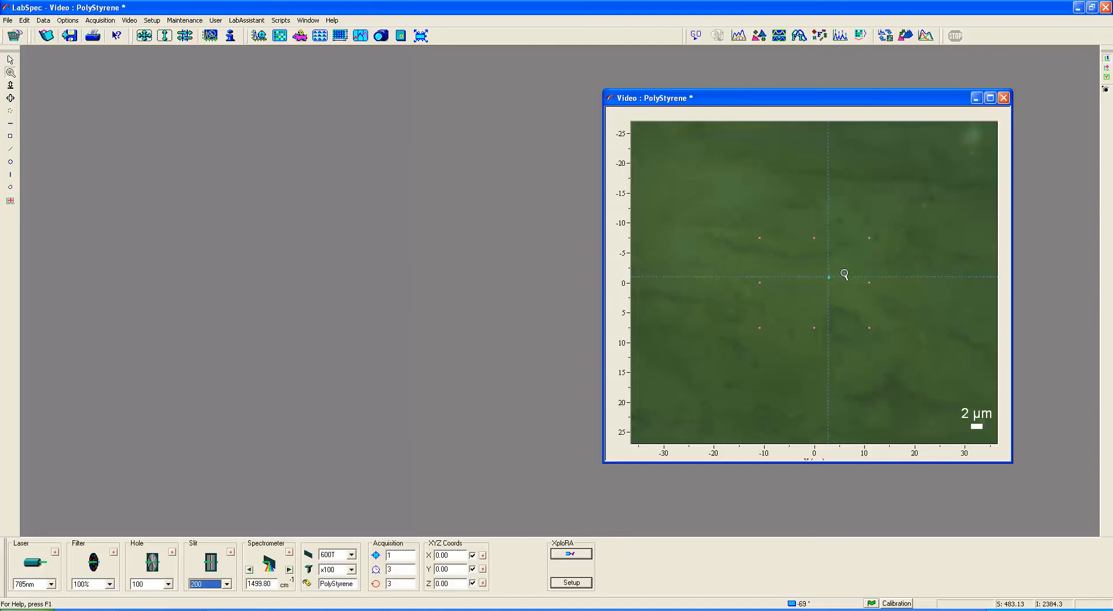
mouse_move(802, 313)
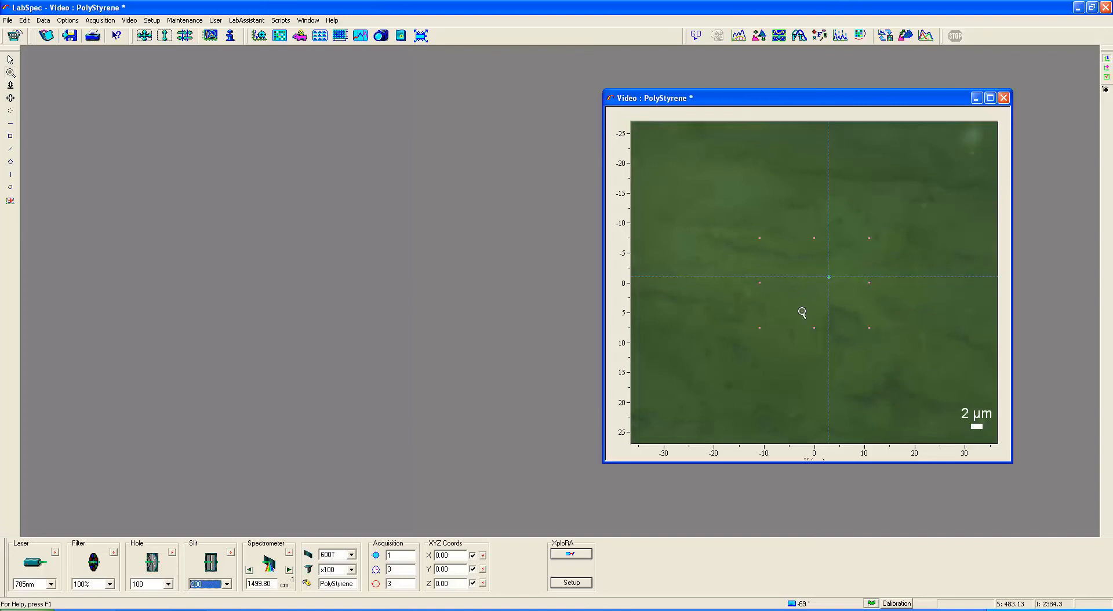
mouse_move(824, 291)
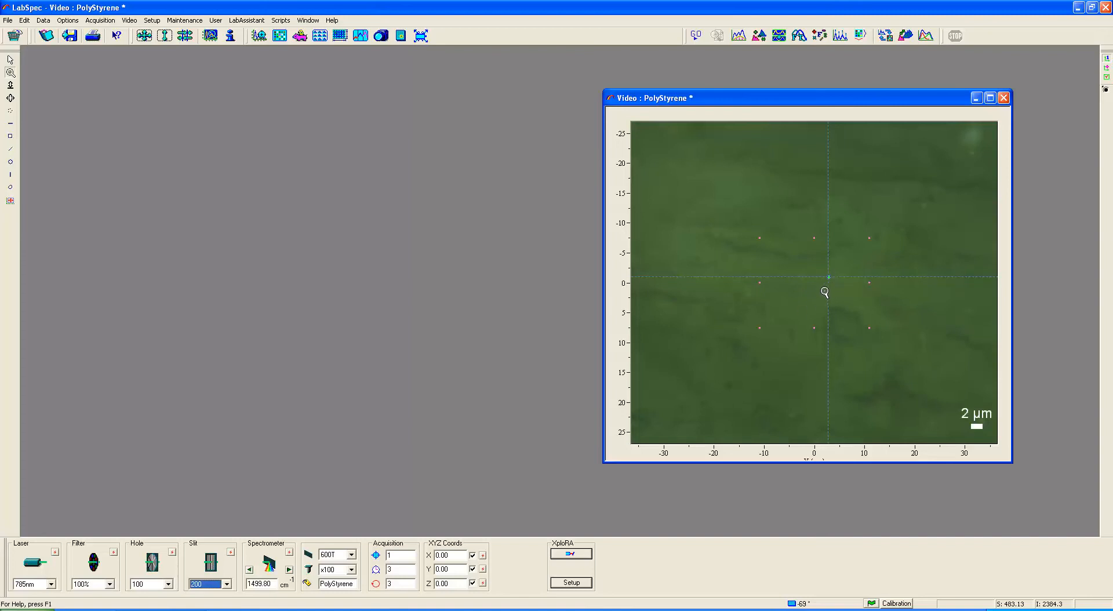
mouse_move(806, 298)
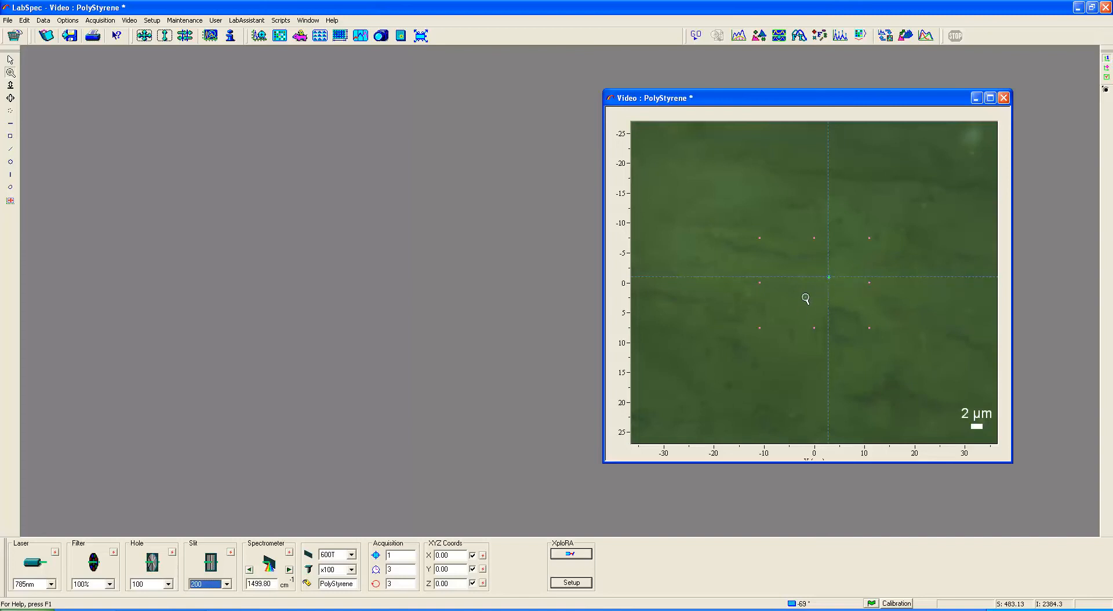
mouse_move(751, 151)
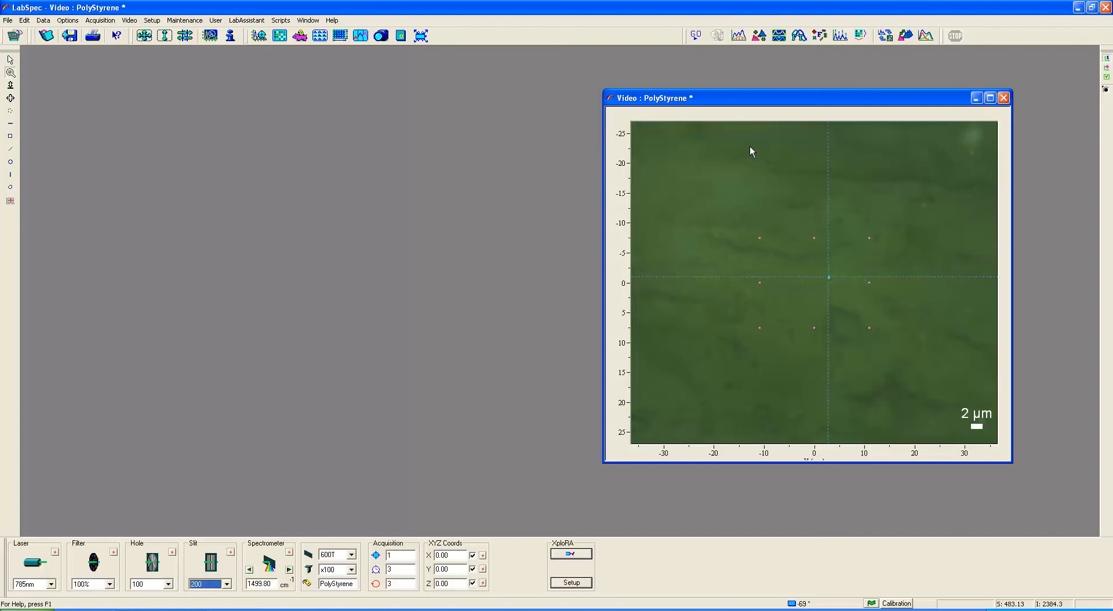
mouse_move(701, 275)
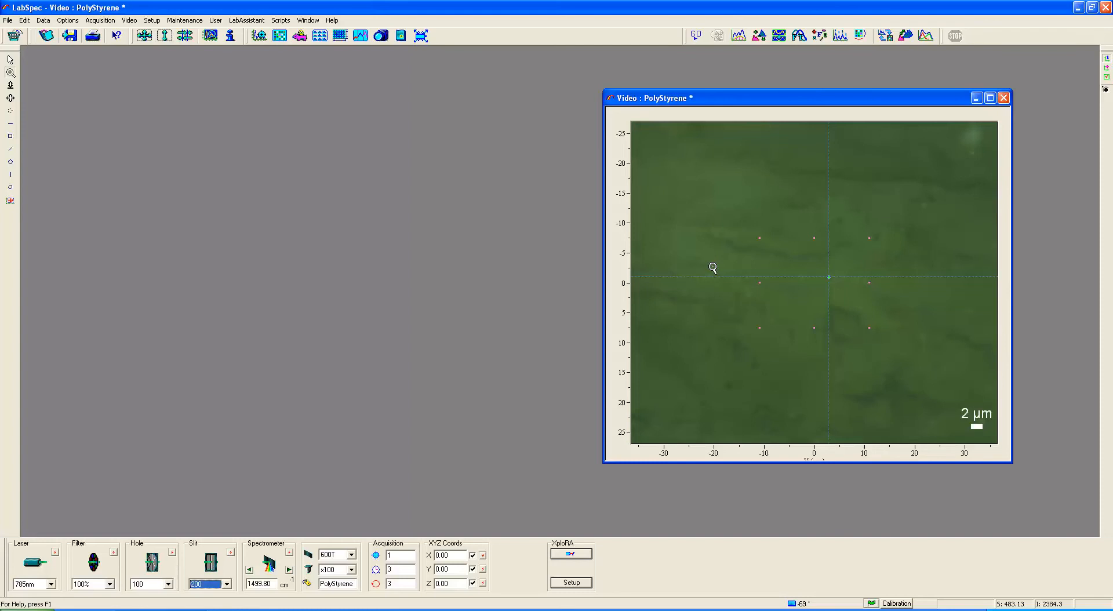
mouse_move(825, 304)
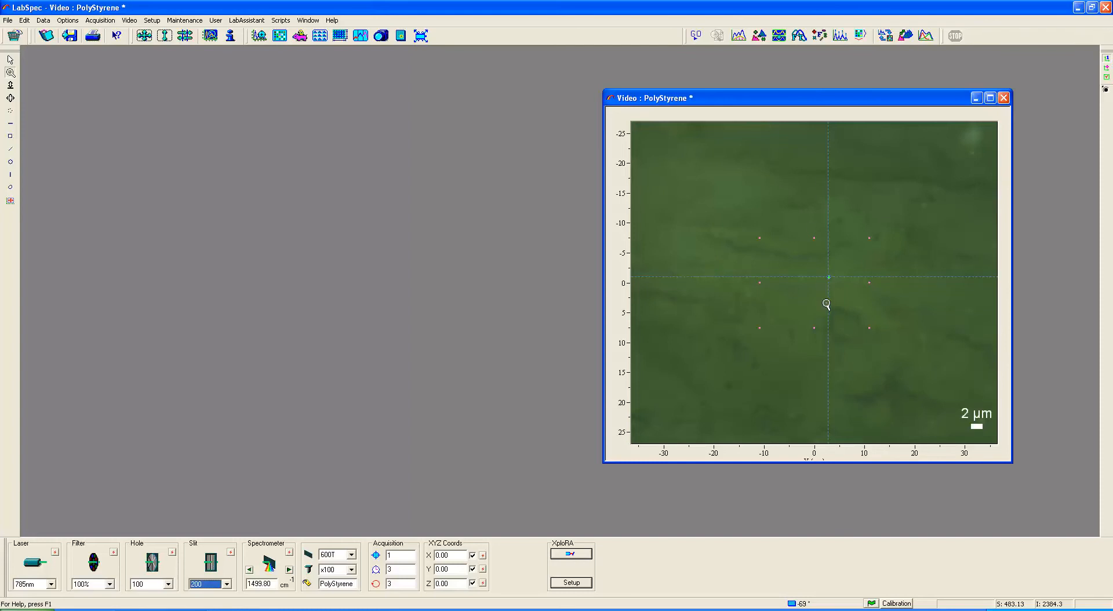
mouse_move(795, 288)
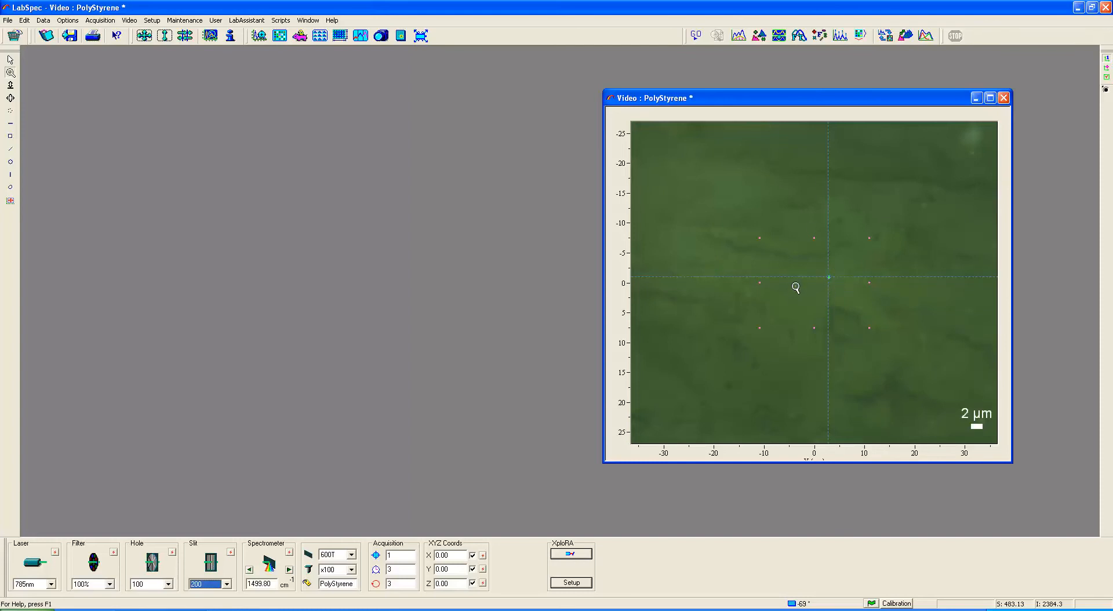
mouse_move(841, 284)
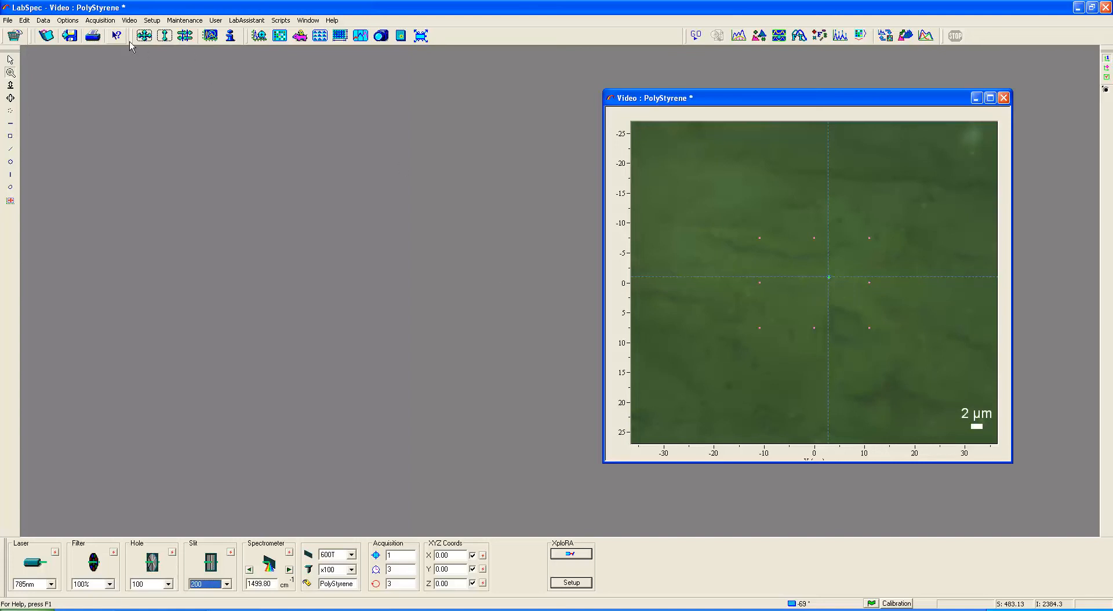
mouse_move(259, 35)
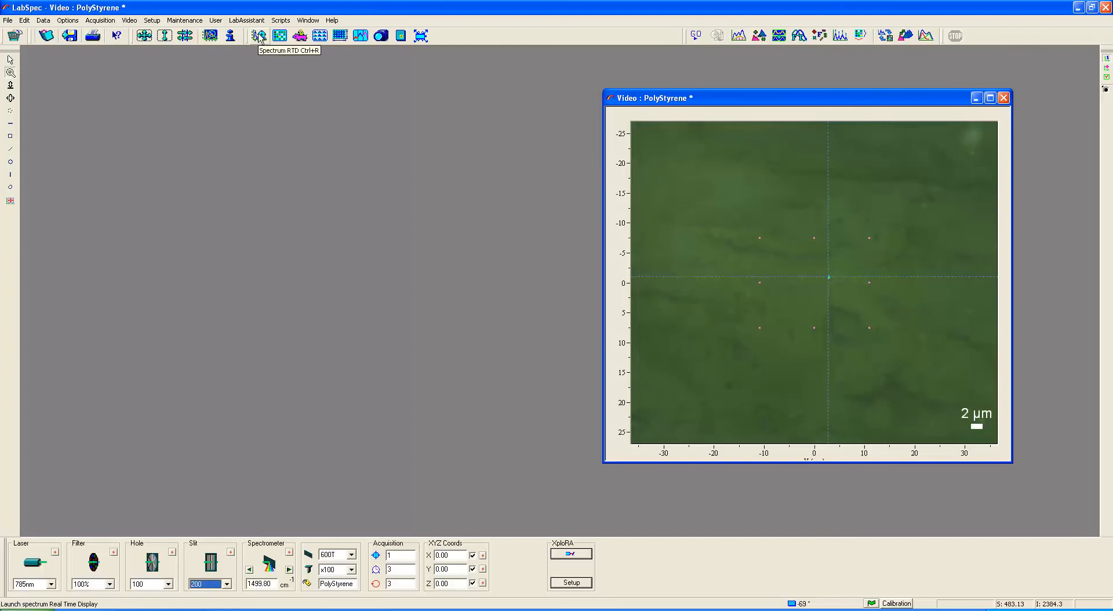
click(260, 35)
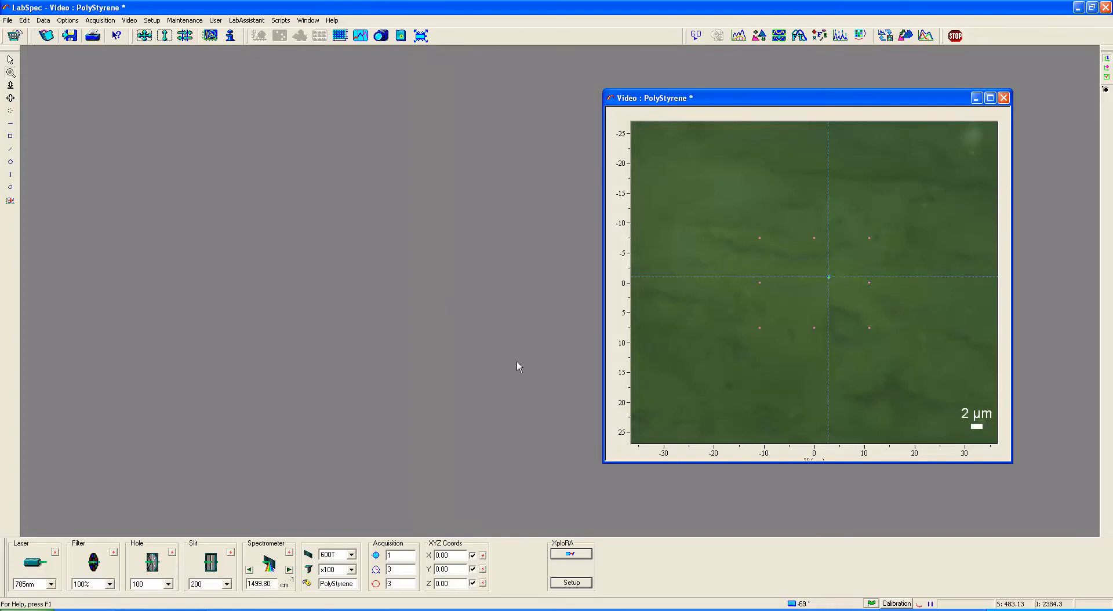
click(695, 36)
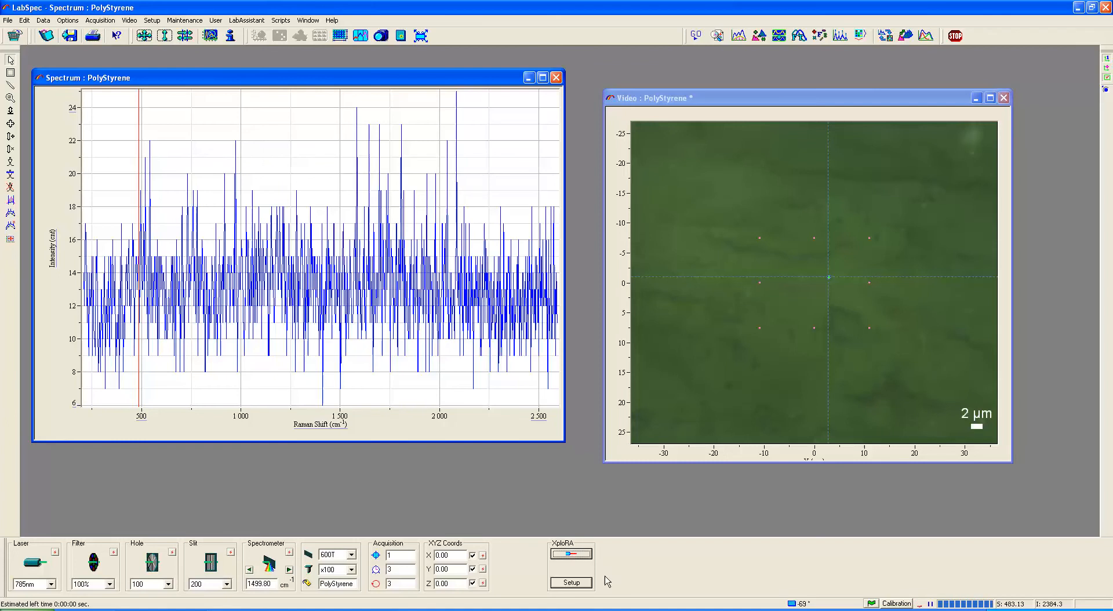
click(570, 553)
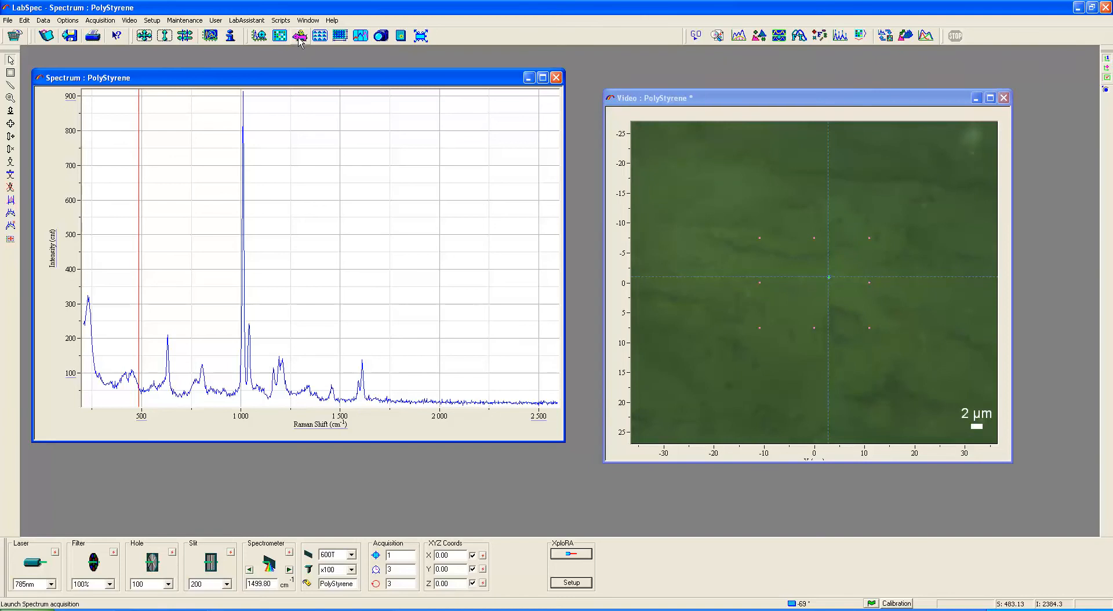
mouse_move(299, 35)
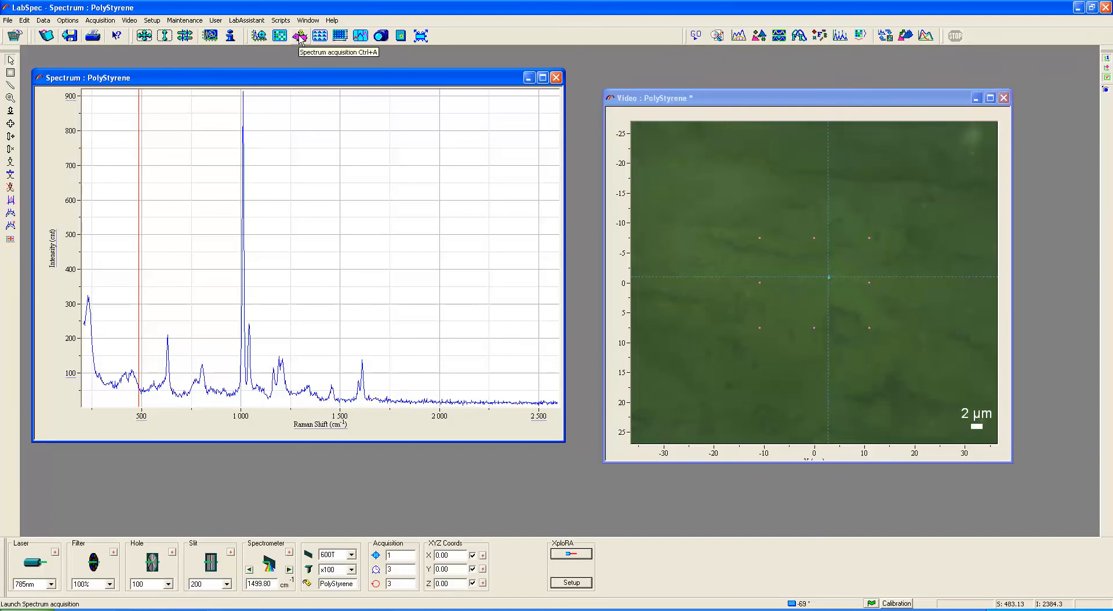
Acquire a full surface spectrum, PolyStyrene_3, with its main band around 2600 counts
click(298, 36)
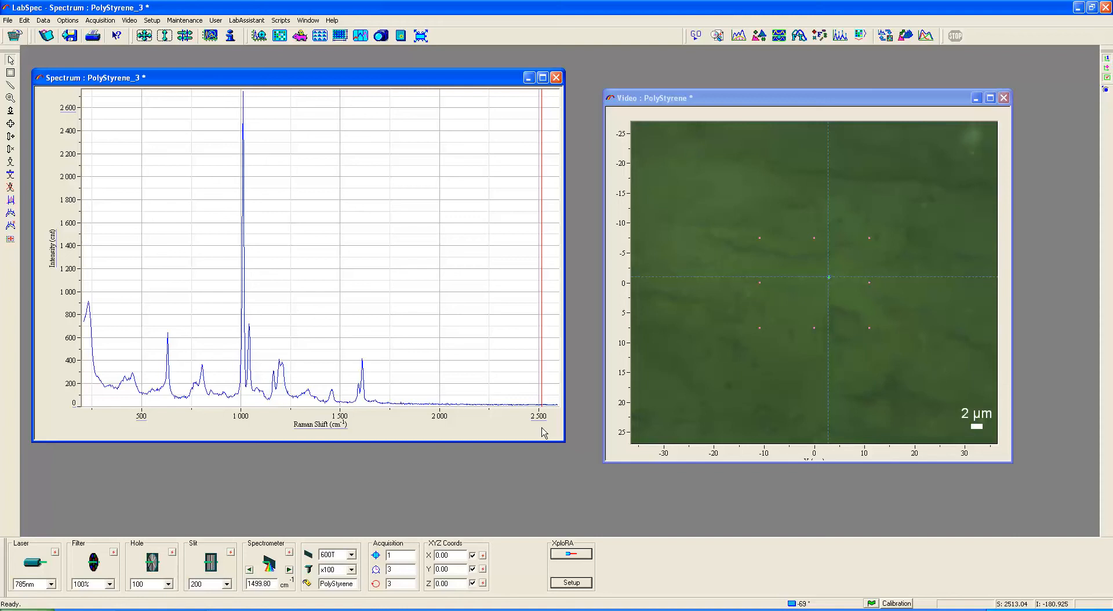
mouse_move(513, 186)
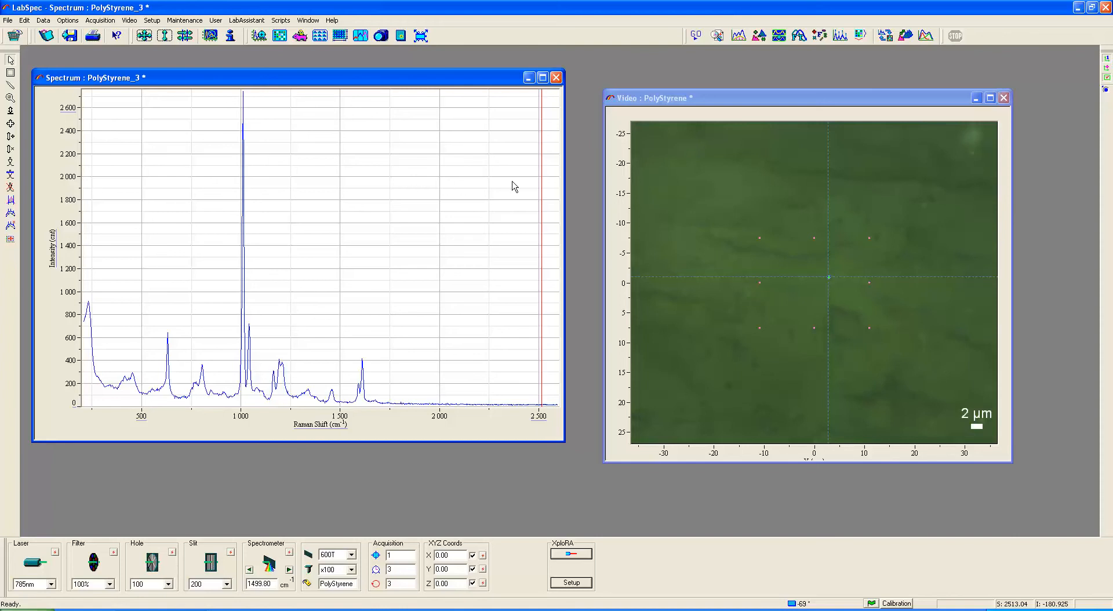
mouse_move(482, 129)
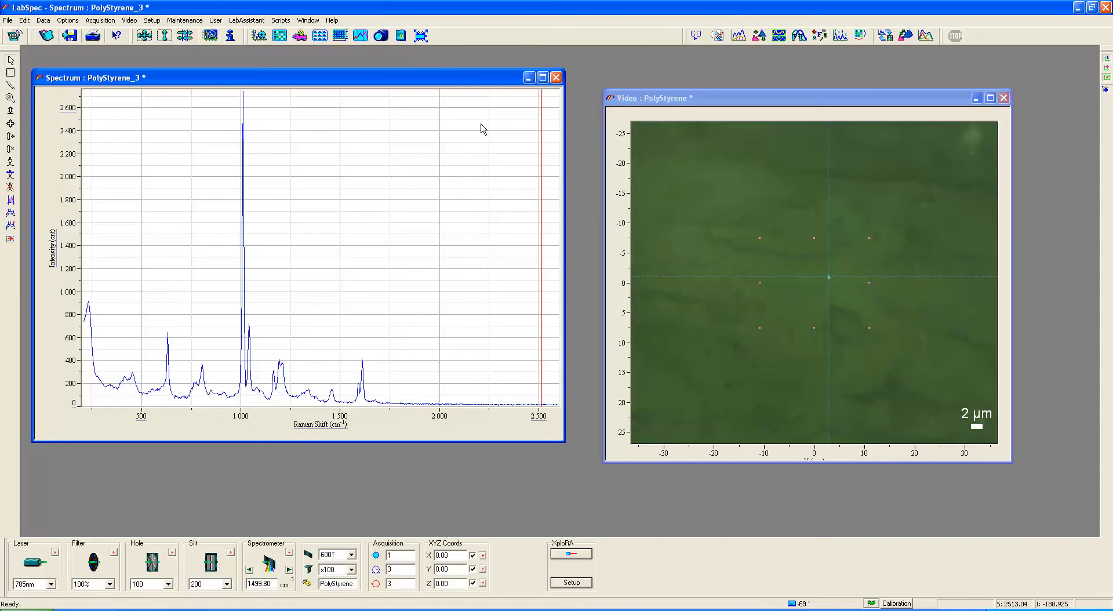
mouse_move(454, 92)
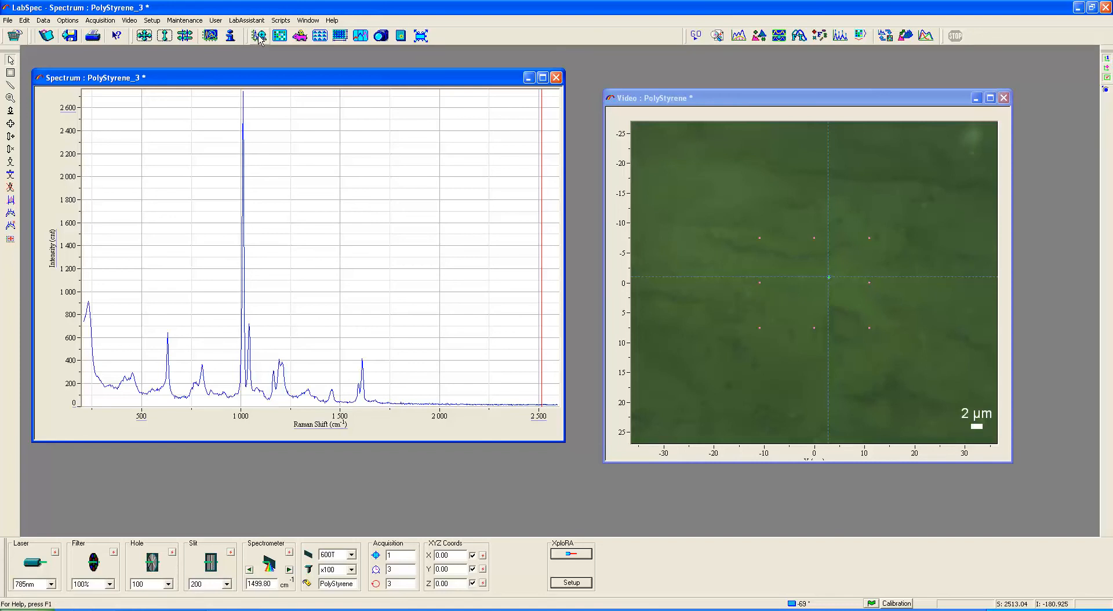
Restart the live polystyrene spectrum and change its curve colour from green to red
click(256, 36)
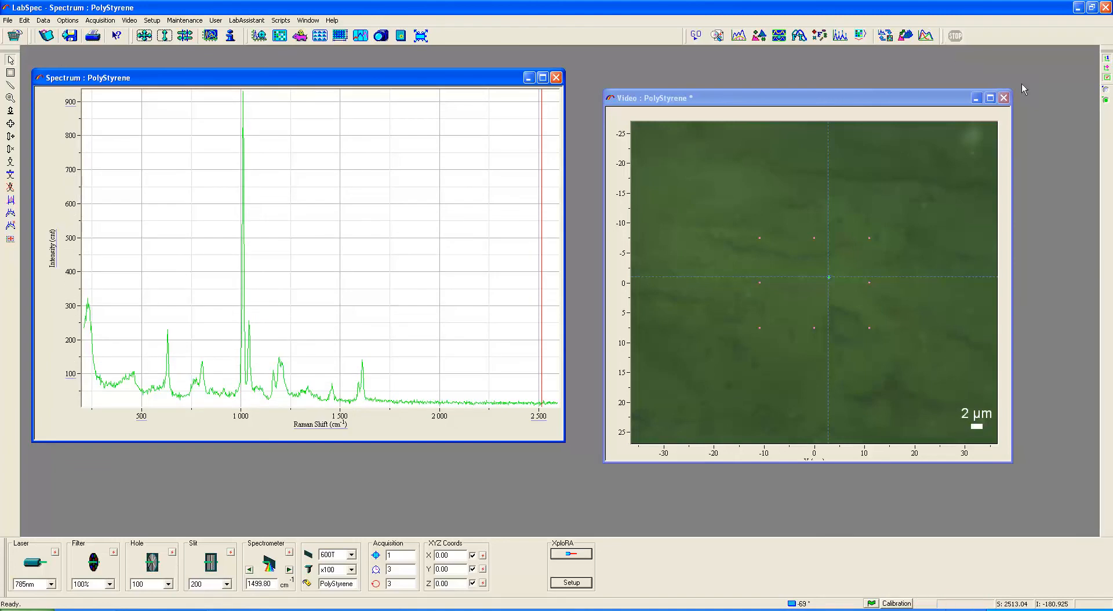
right_click(1104, 99)
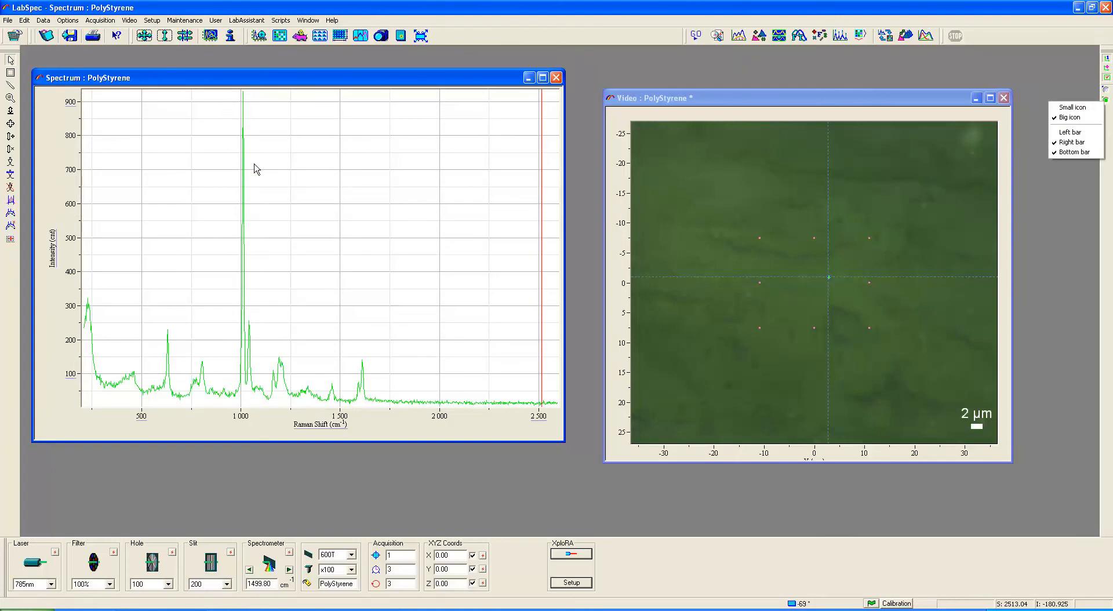
right_click(255, 168)
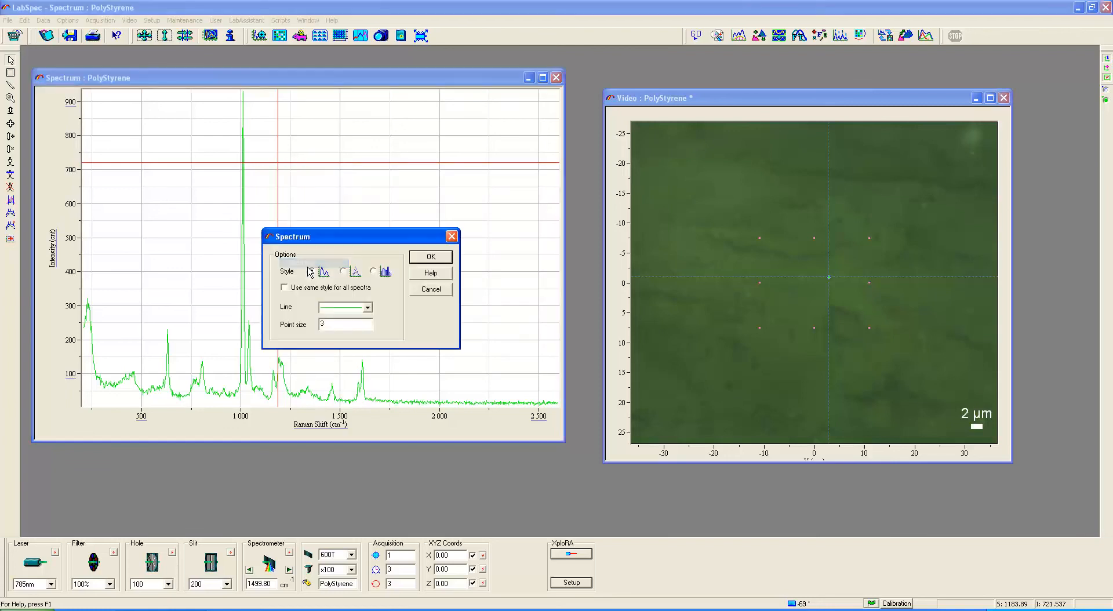
click(366, 307)
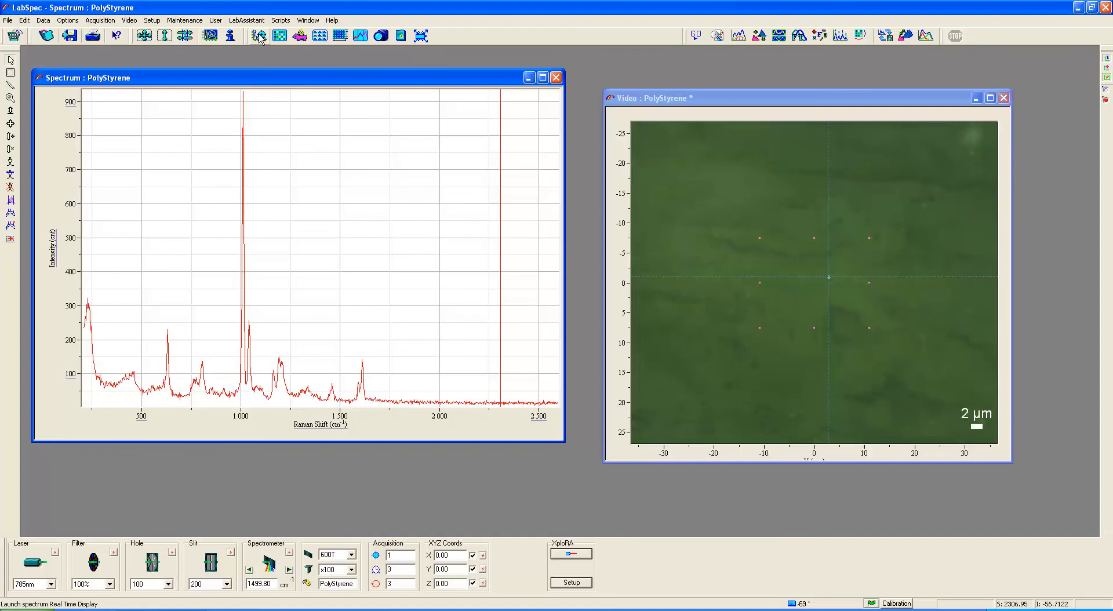
Restart Real Time Display with focus at Z 10.00 on a subsurface TiO2 particle
click(259, 36)
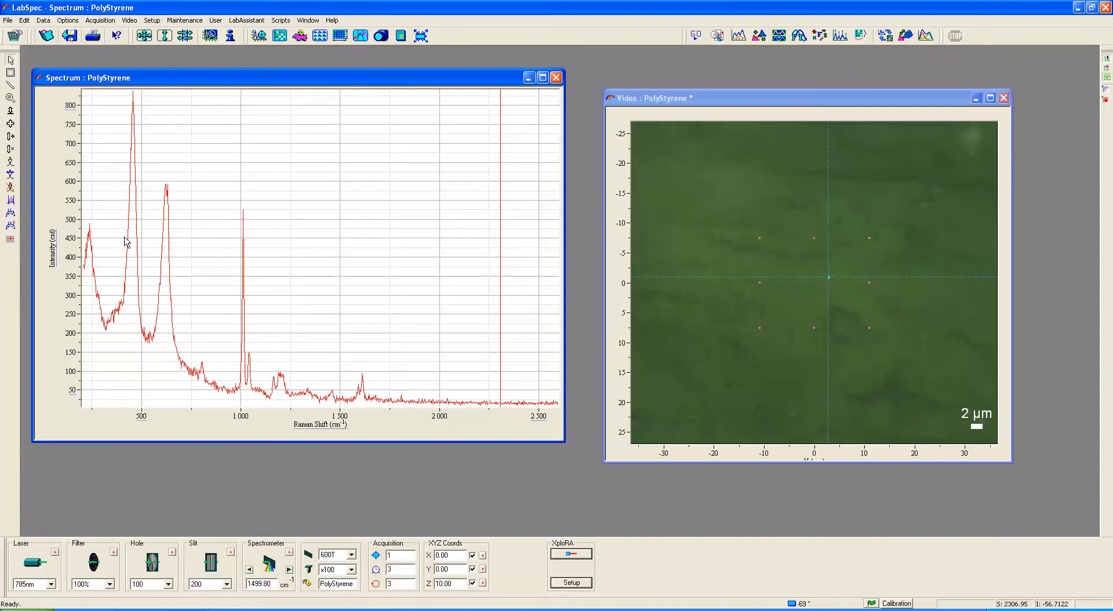
mouse_move(157, 310)
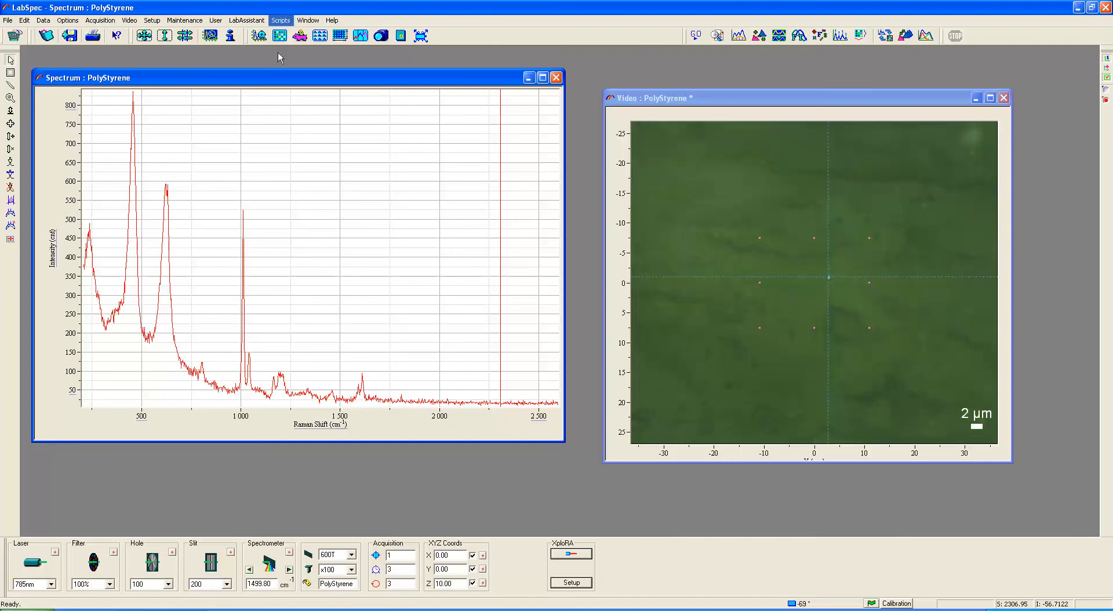
mouse_move(335, 99)
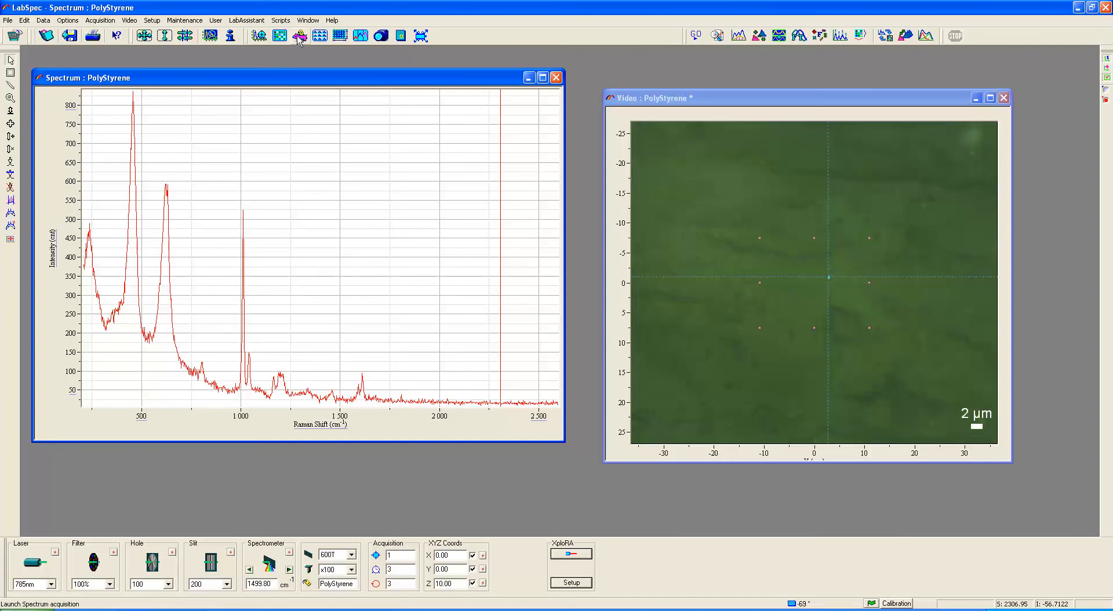
Acquire PolyStyrene_4 at Z 10, its band near 450 cm⁻¹ reaching about 2400 counts
click(298, 35)
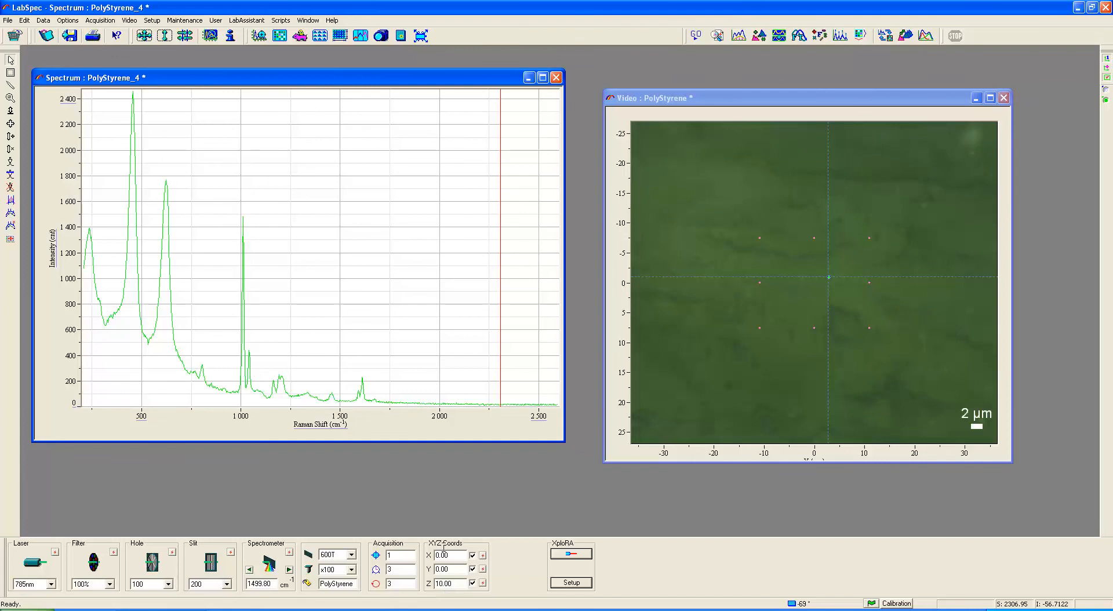
mouse_move(313, 170)
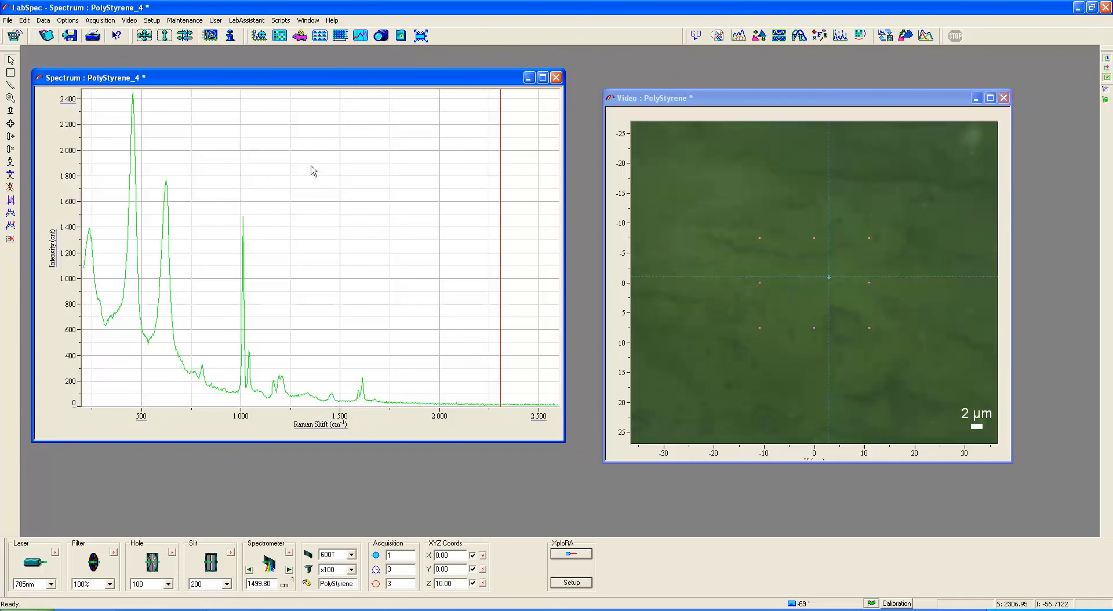
Change the PolyStyrene_4 curve's line colour to red in the Spectrum display options
right_click(310, 170)
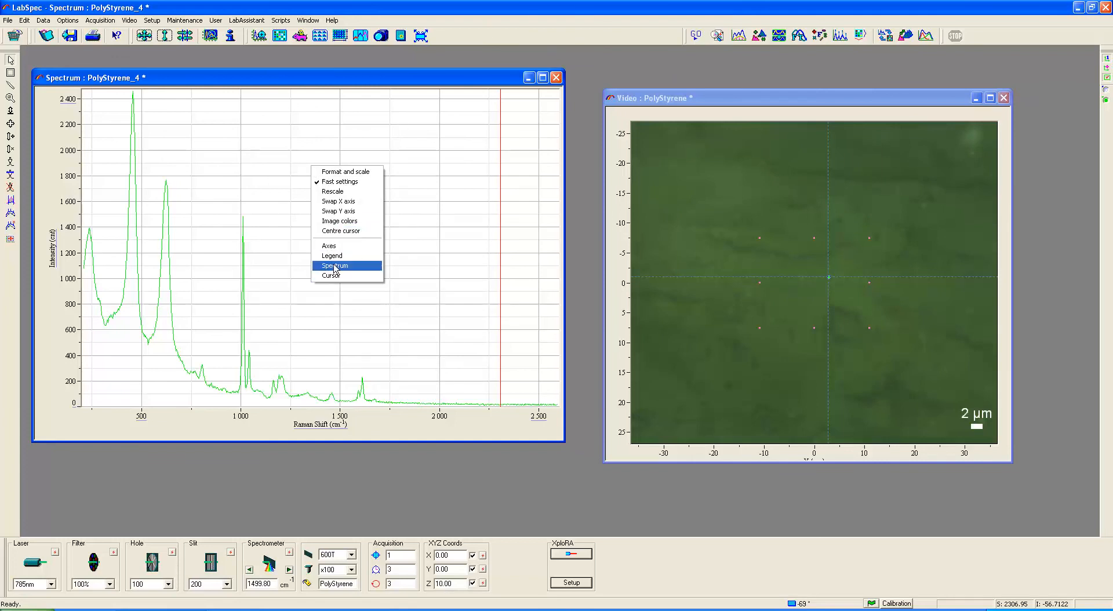
click(334, 266)
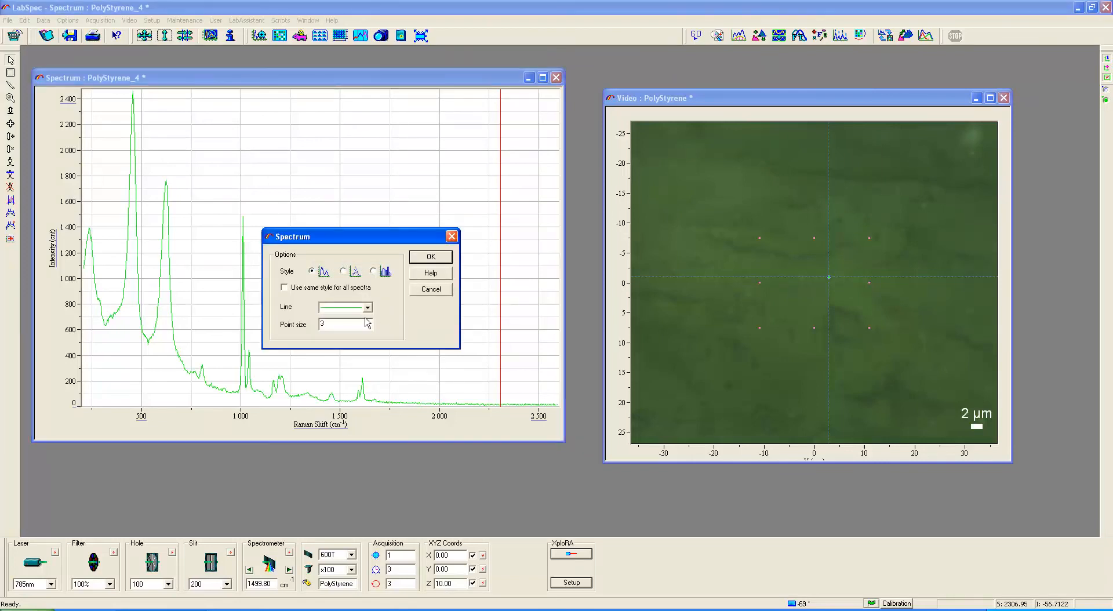
click(367, 306)
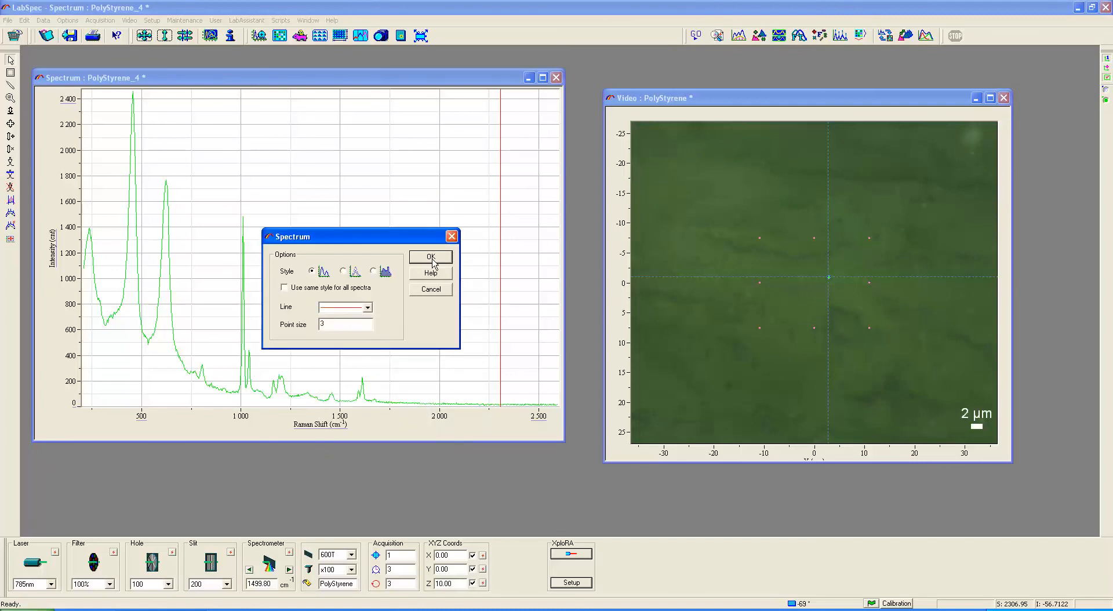
click(430, 257)
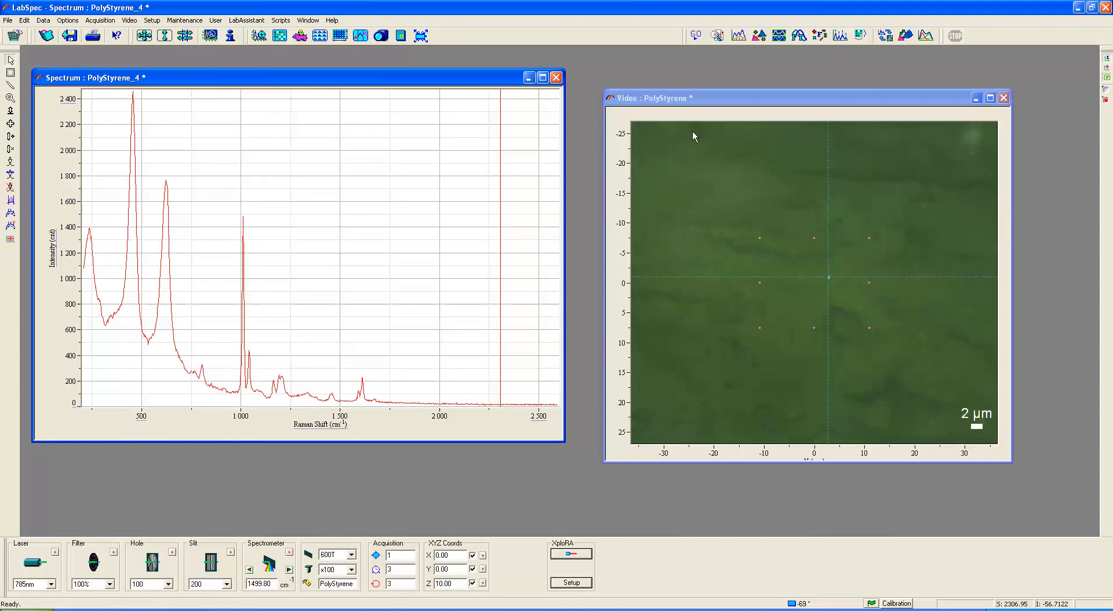
mouse_move(755, 98)
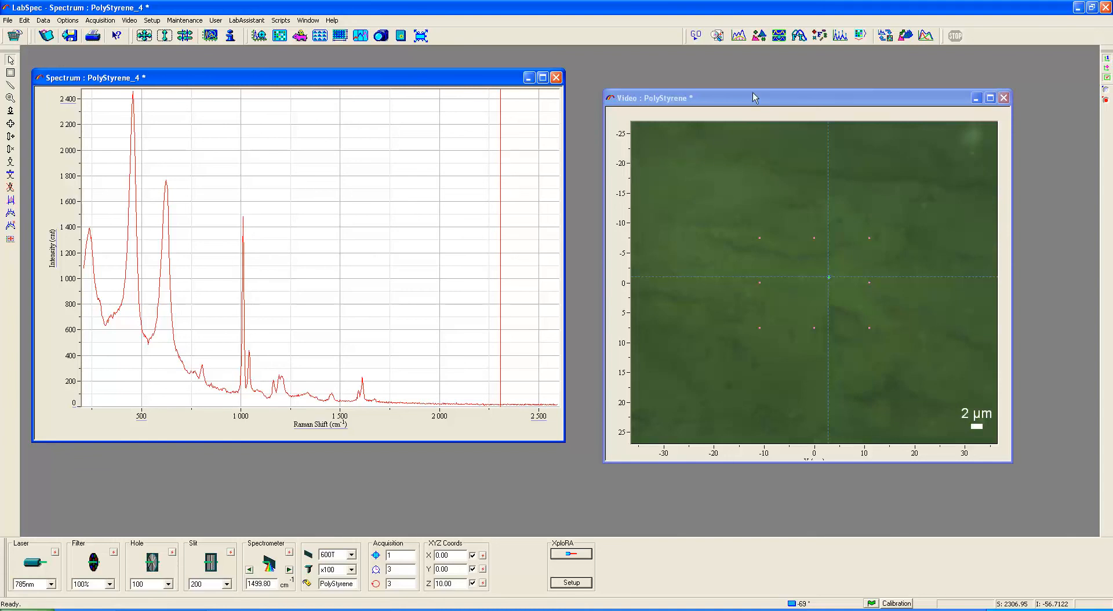
Resume the live sample video at Z 10, acknowledging the illuminator position reminder
click(380, 35)
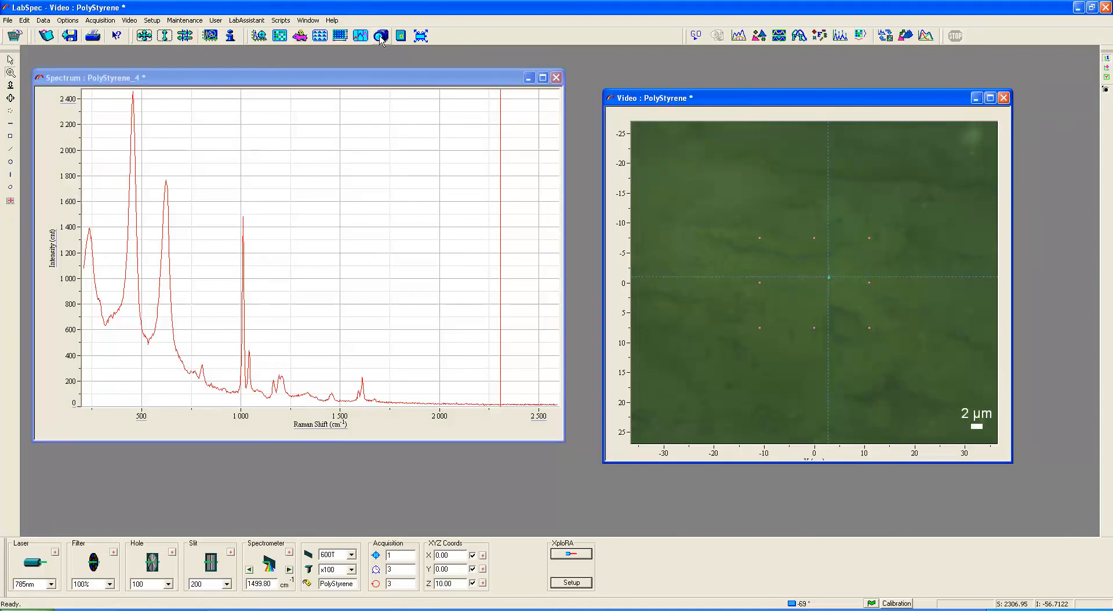
click(380, 36)
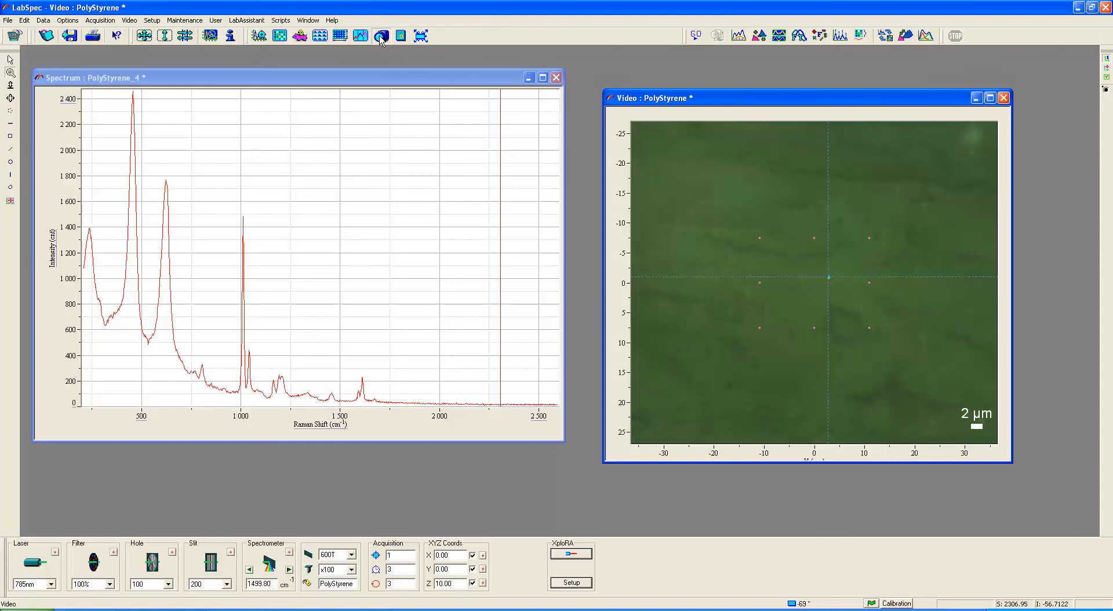
click(380, 36)
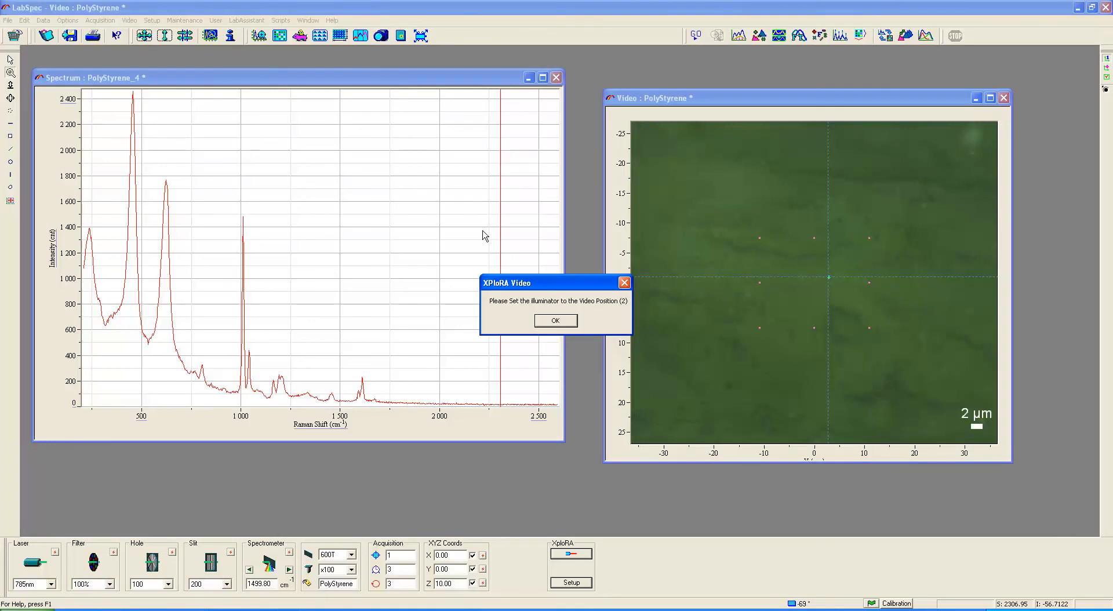
mouse_move(512, 305)
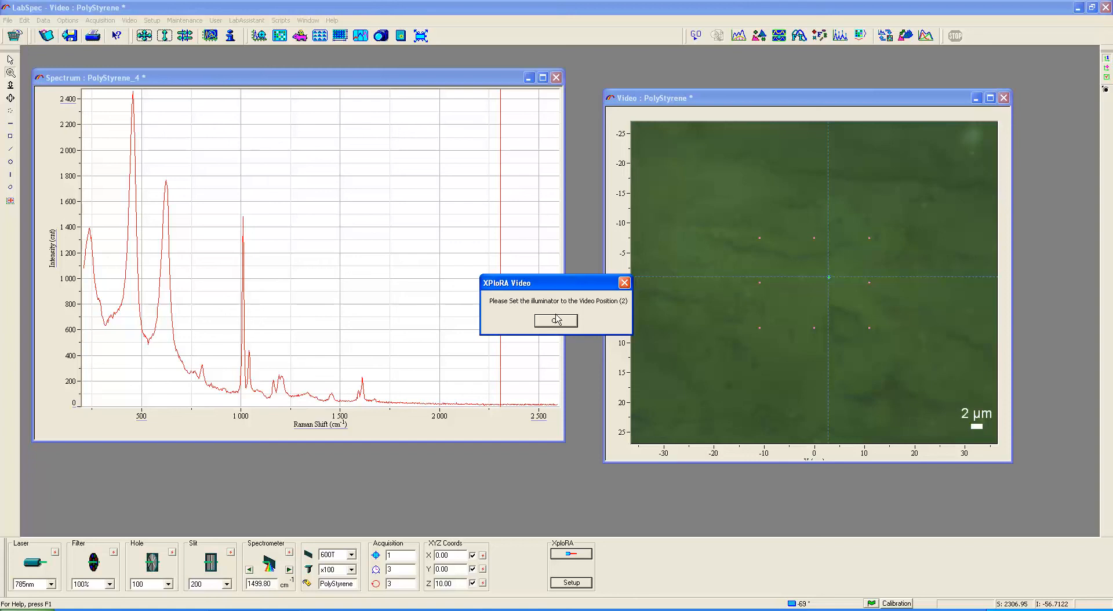
click(555, 320)
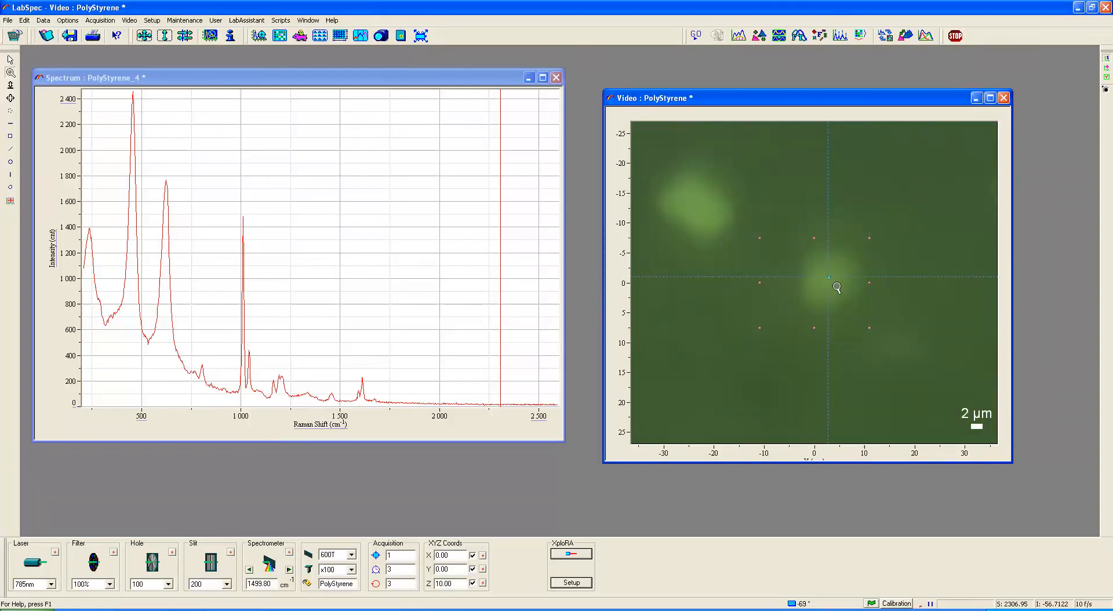
mouse_move(848, 278)
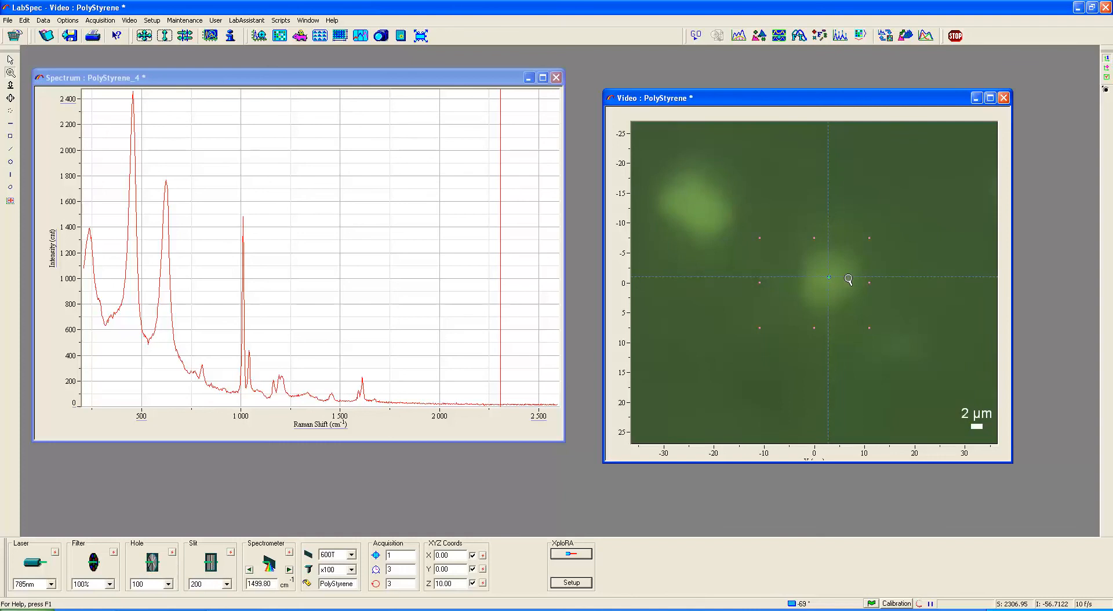
mouse_move(865, 288)
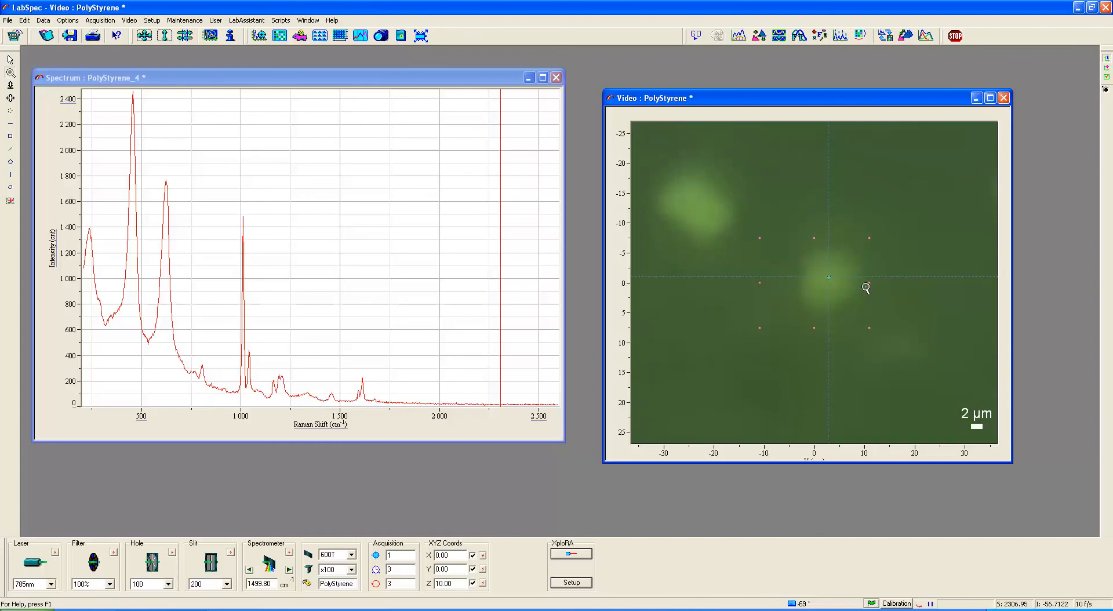
mouse_move(822, 294)
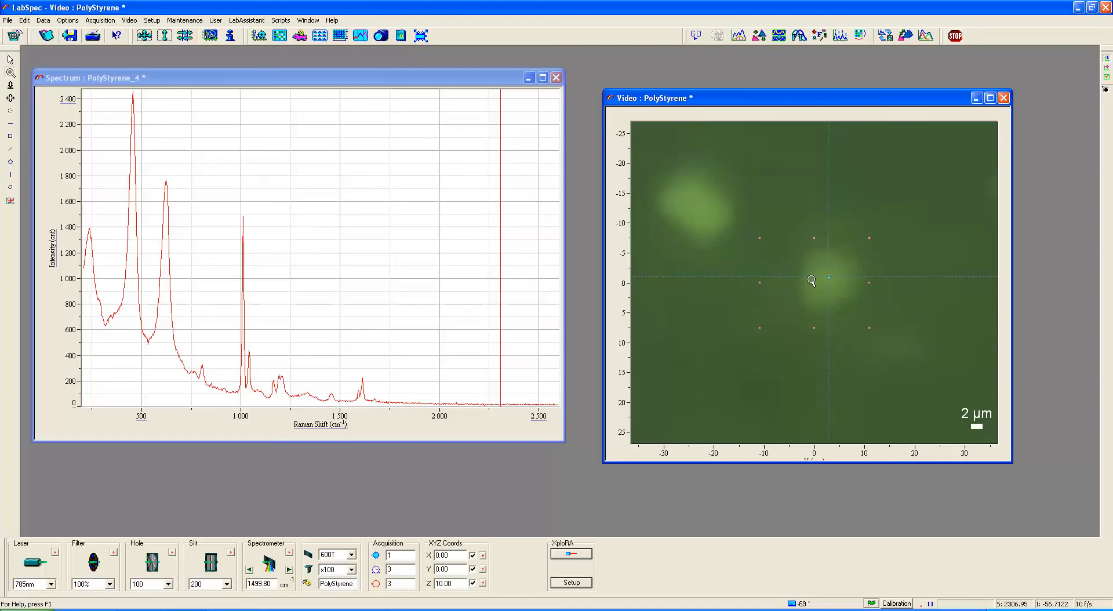
mouse_move(835, 291)
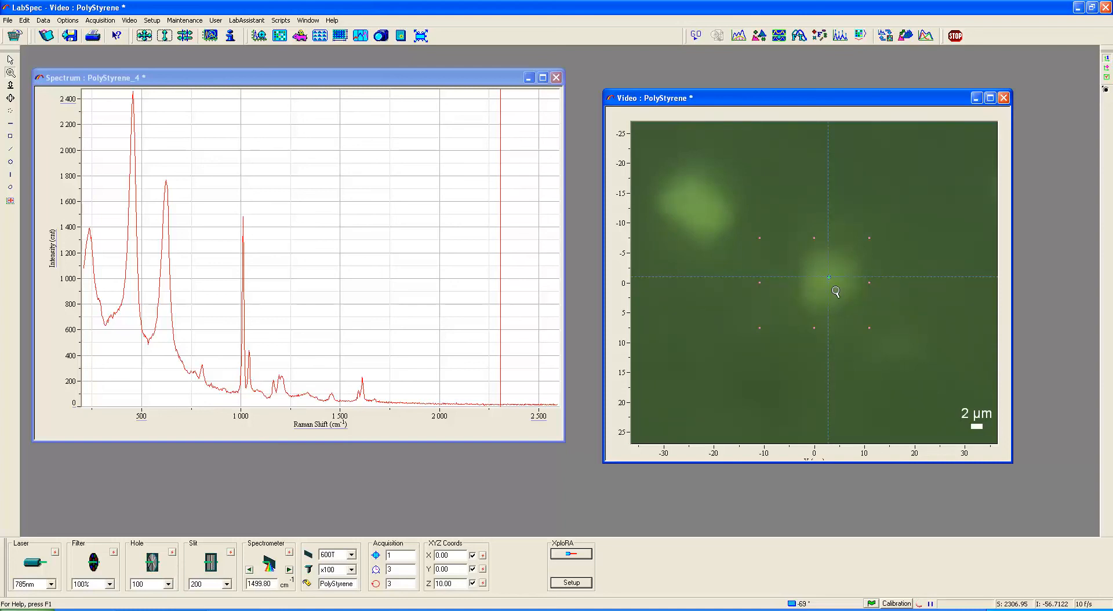
mouse_move(818, 278)
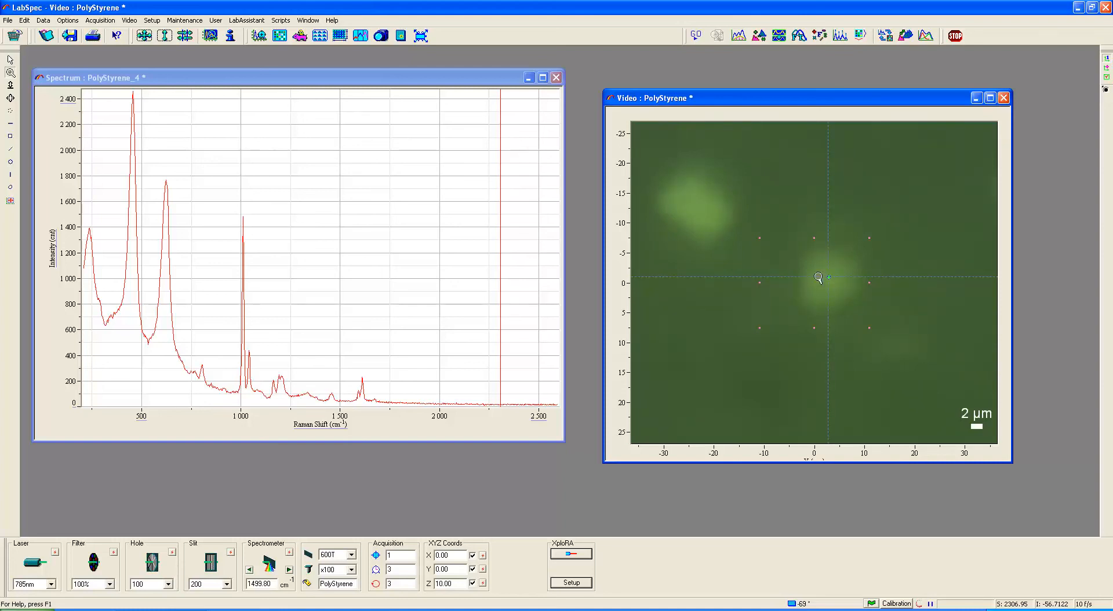
mouse_move(641, 270)
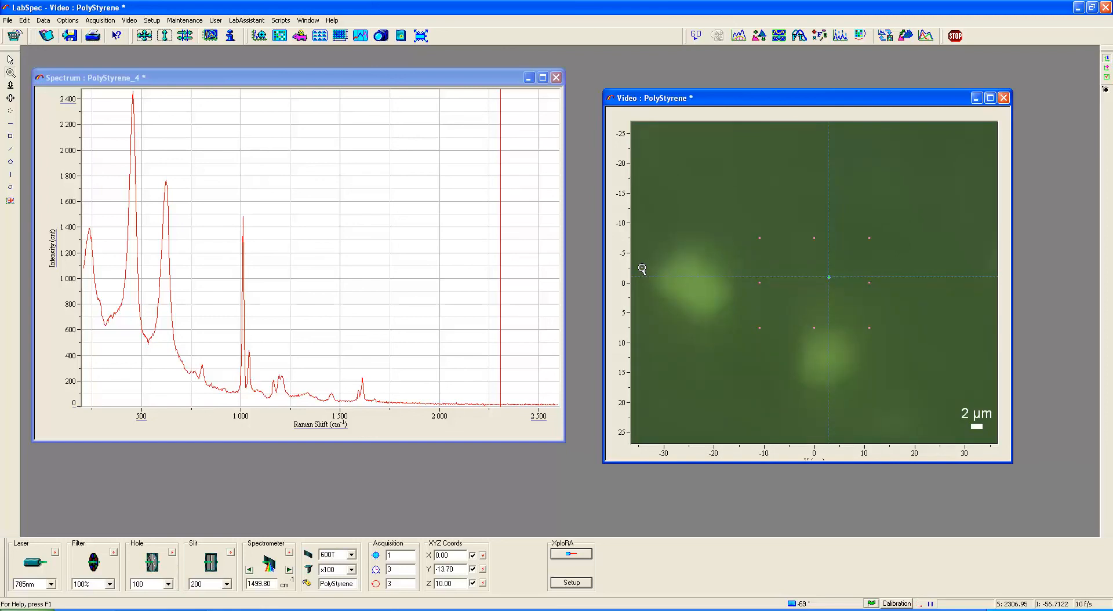
mouse_move(825, 279)
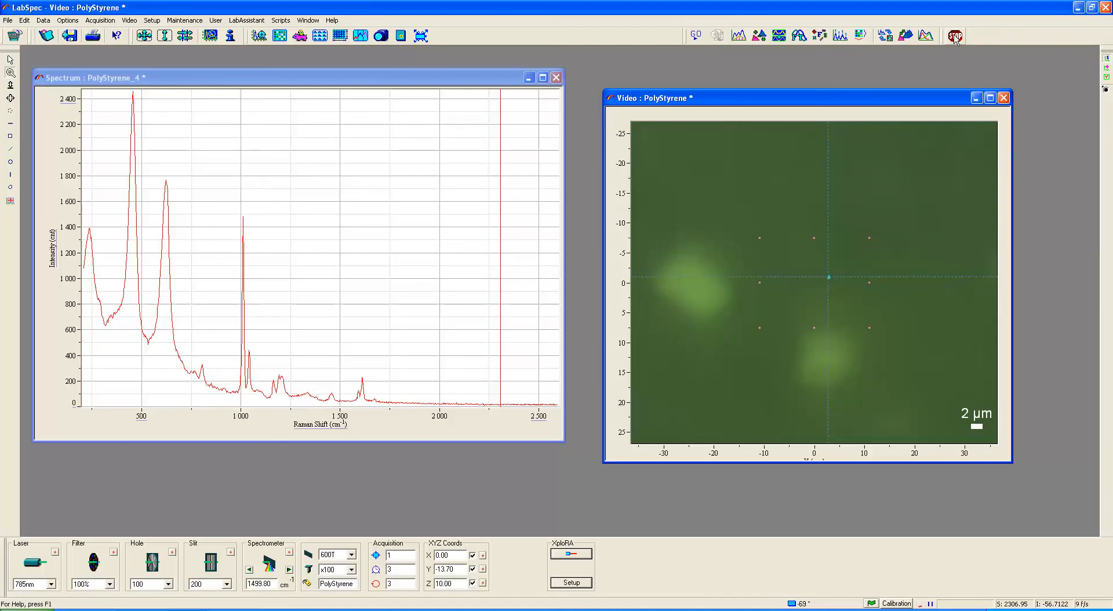
Stop video, confirm the Raman illuminator position, and start a live spectrum at Y 3.80, Z 10
click(954, 36)
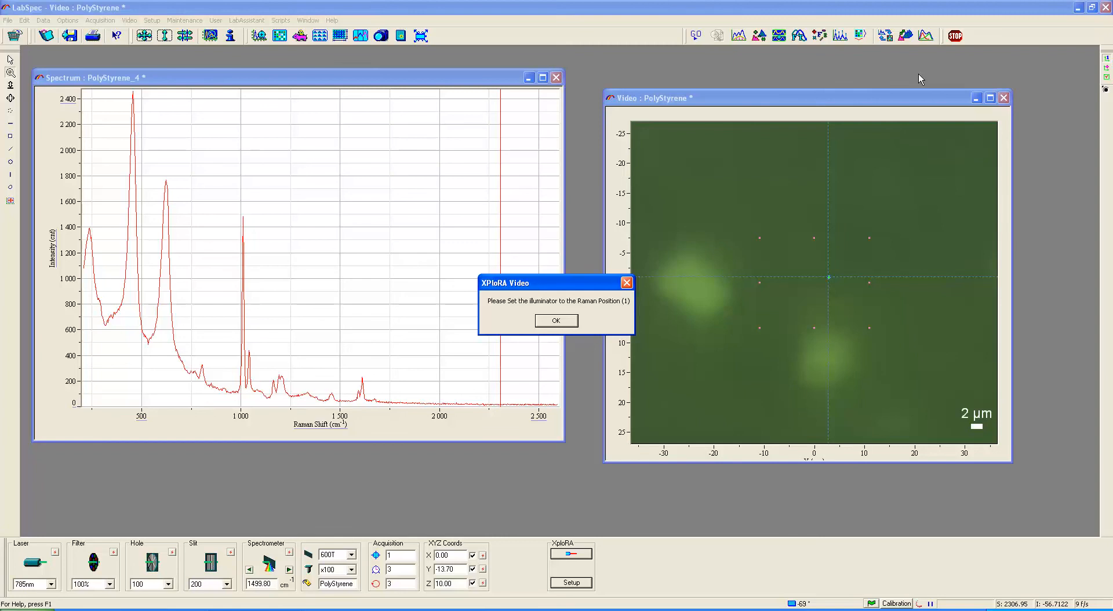
mouse_move(587, 301)
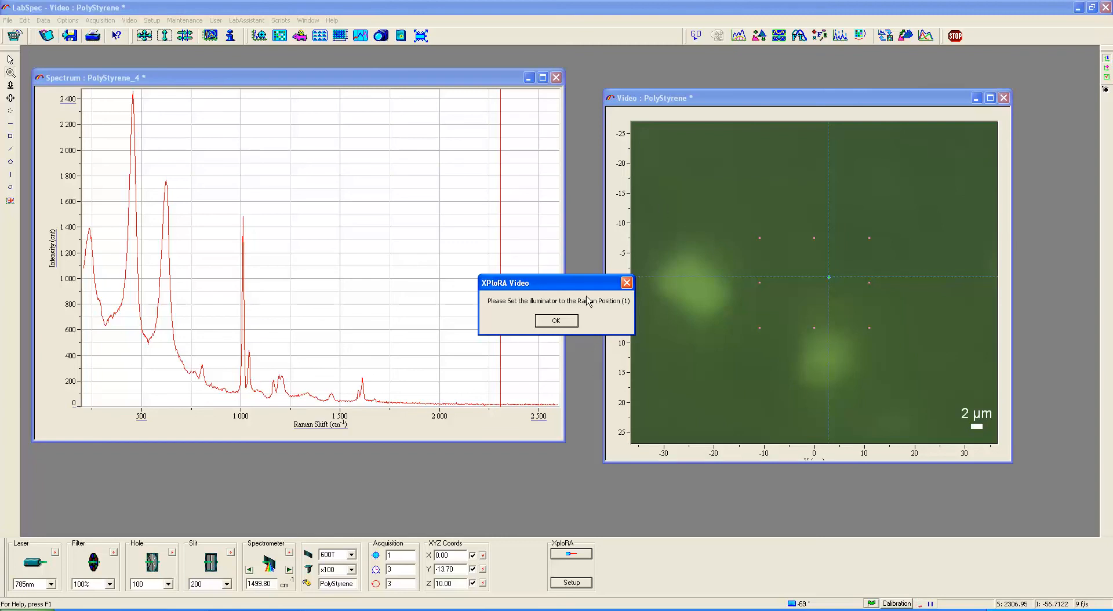
click(556, 320)
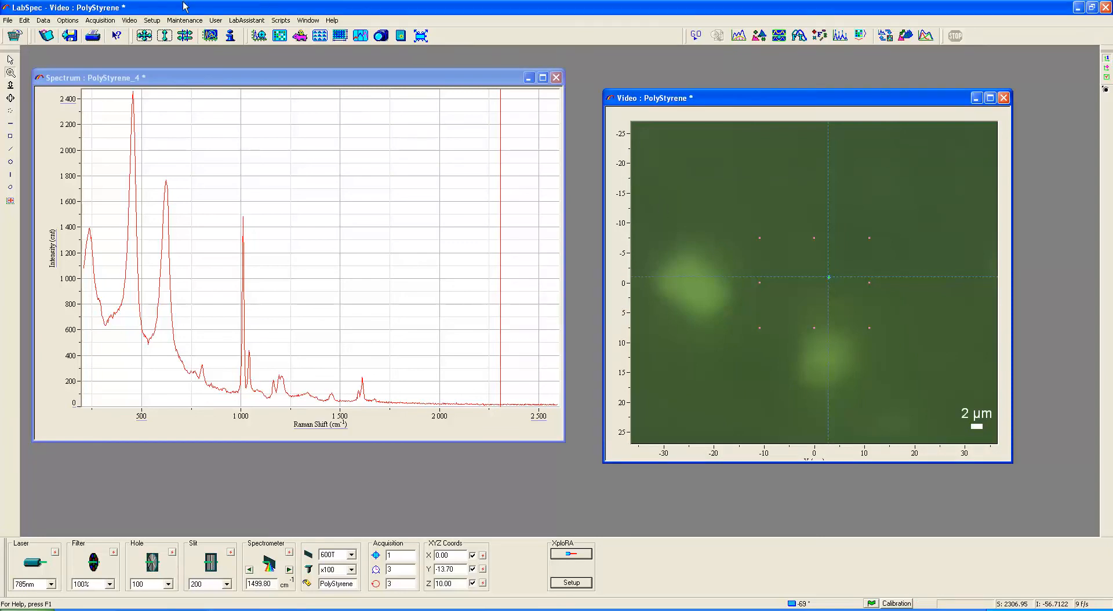
mouse_move(257, 36)
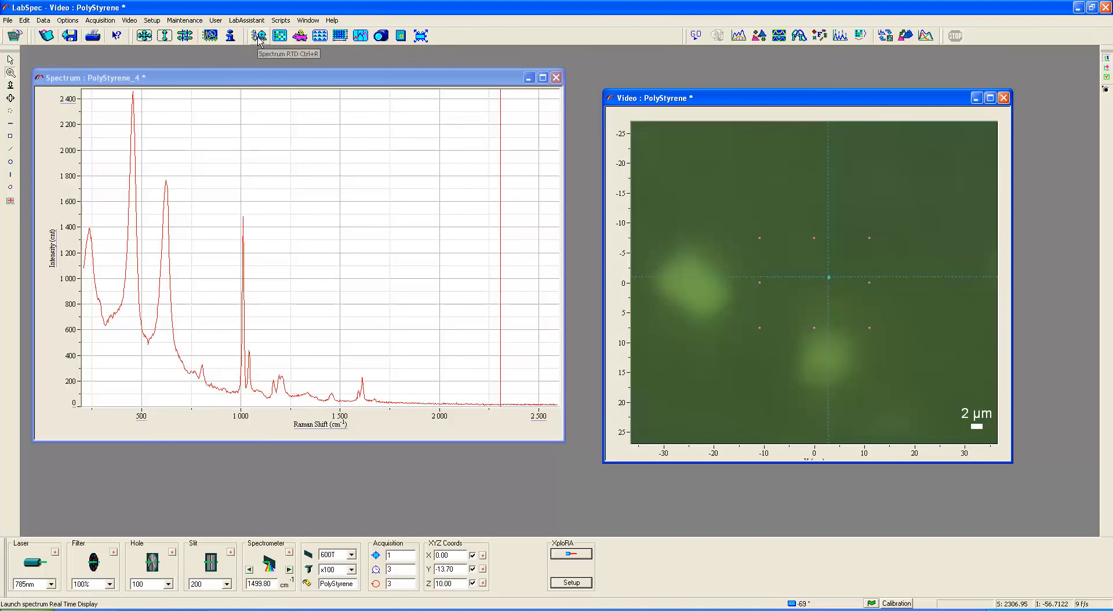
click(257, 36)
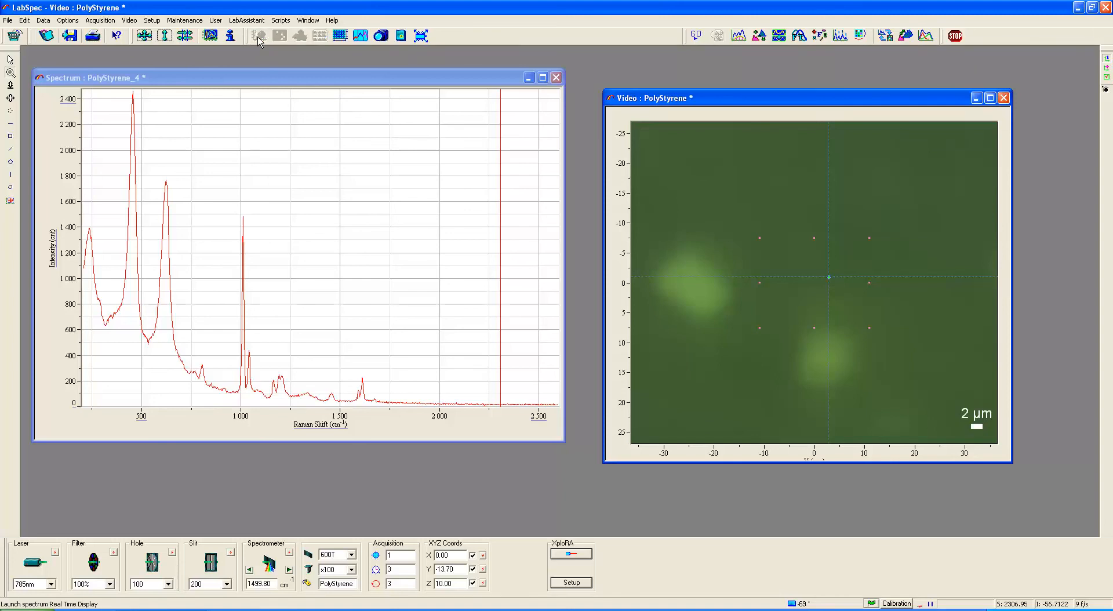
click(252, 35)
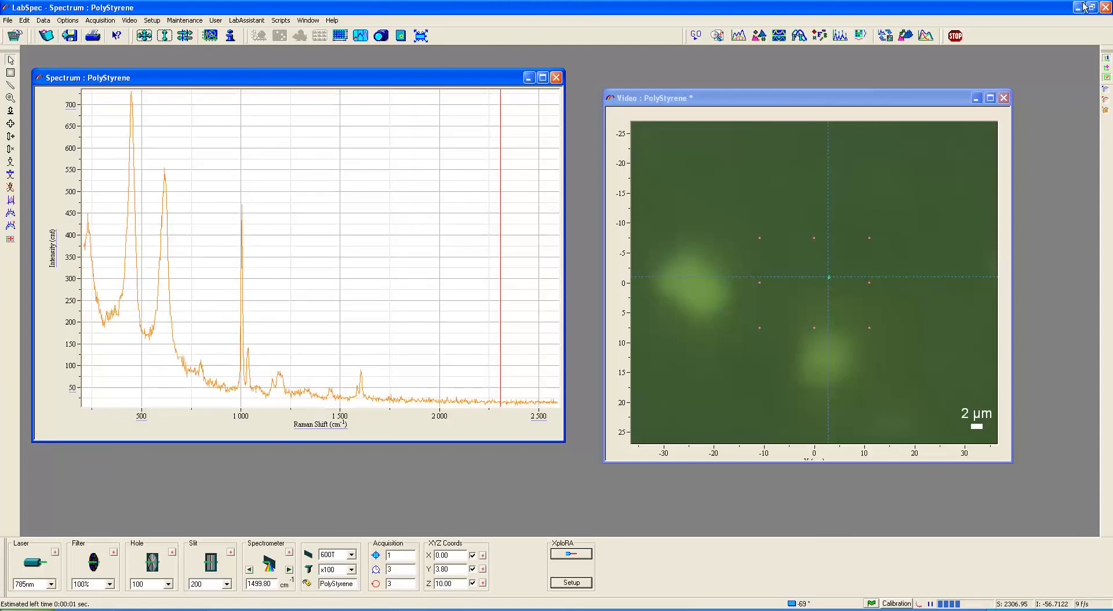
Stop the spectrum and resume live video, confirming the illuminator video-position prompt
click(955, 36)
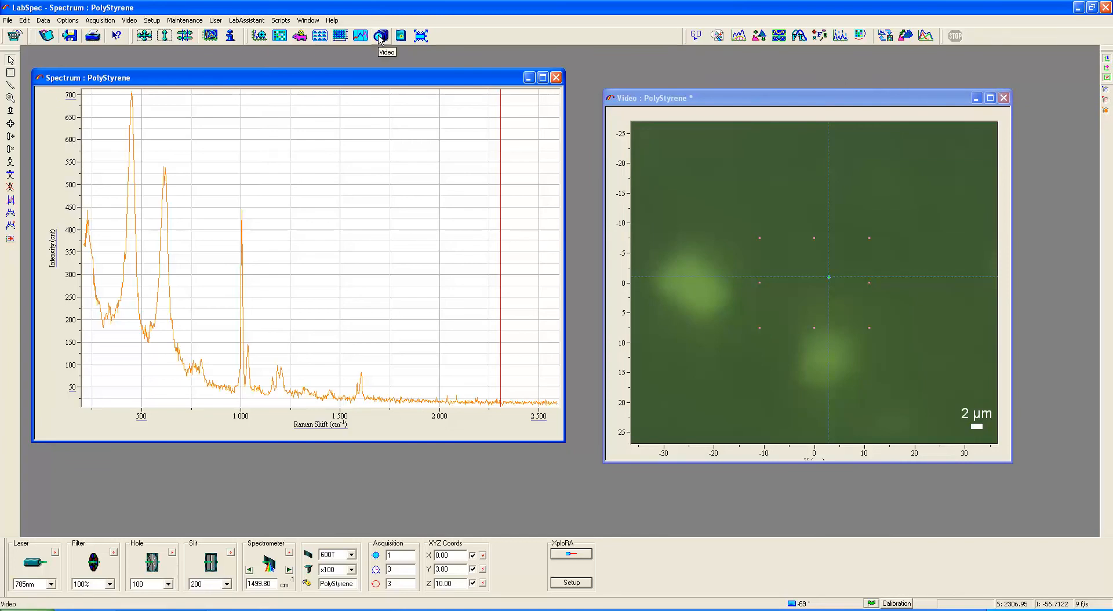
click(380, 36)
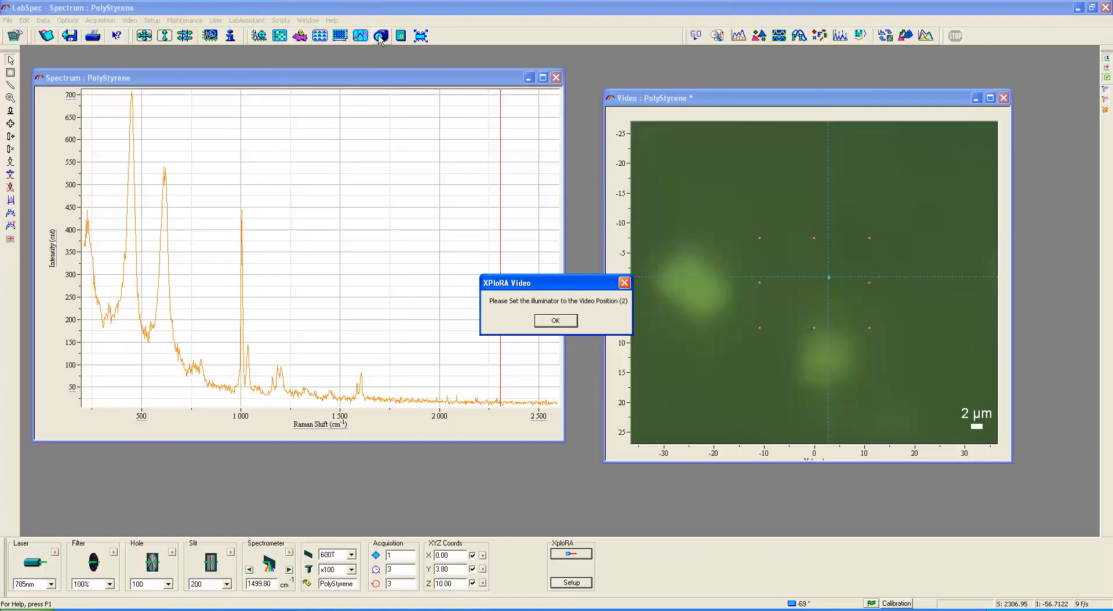
mouse_move(361, 76)
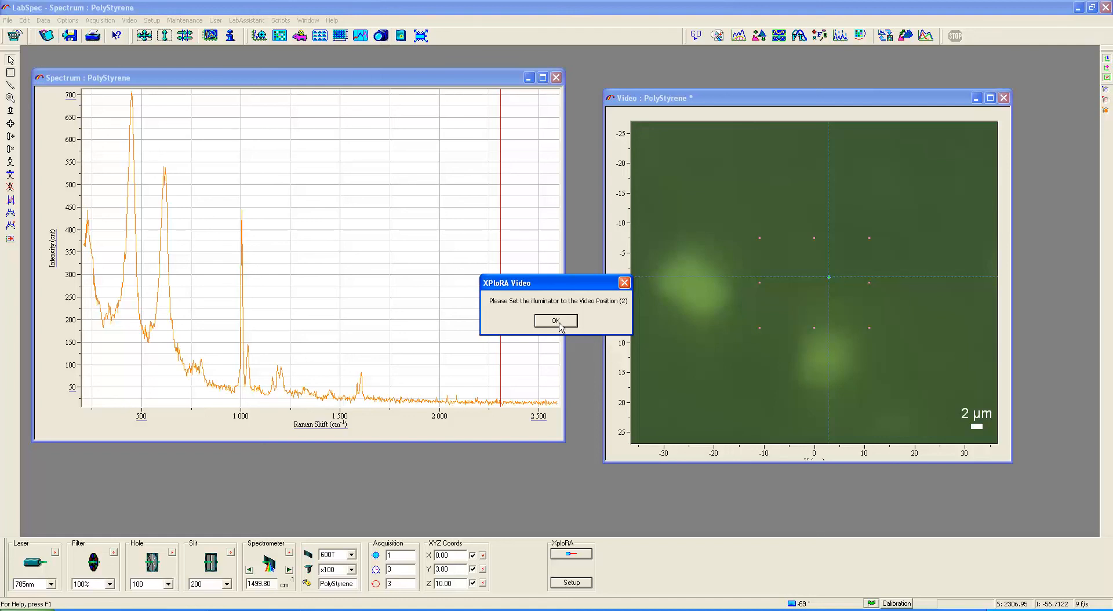
click(556, 320)
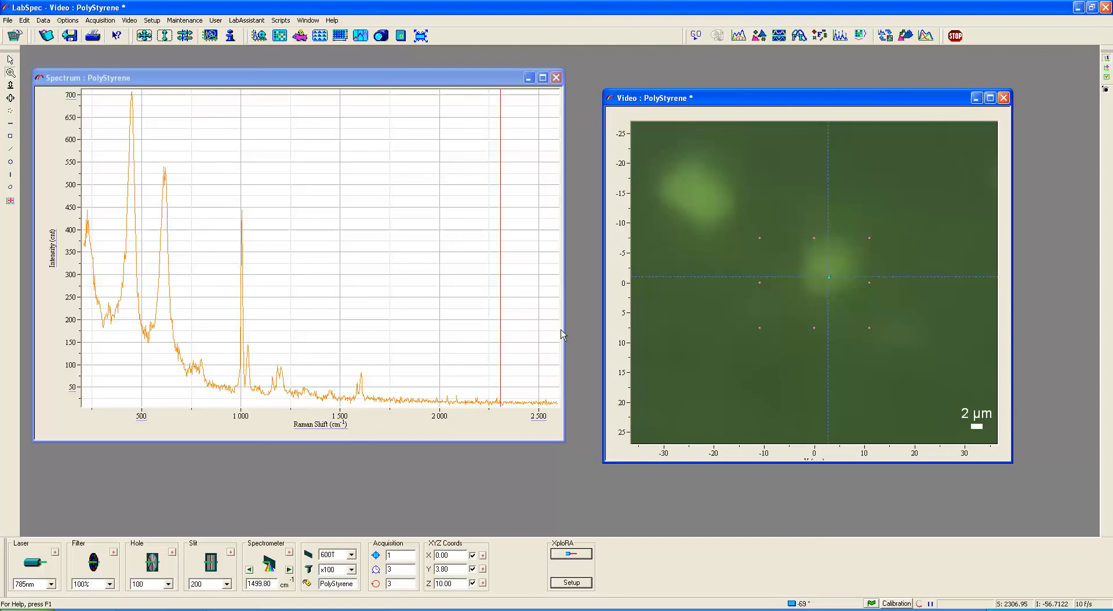
mouse_move(186, 265)
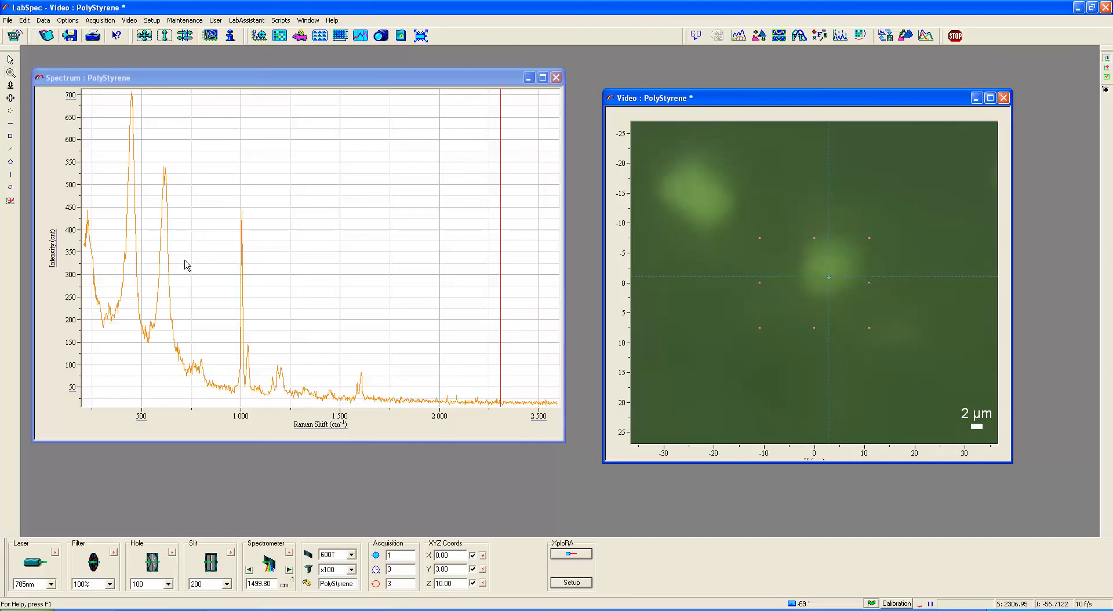
mouse_move(218, 272)
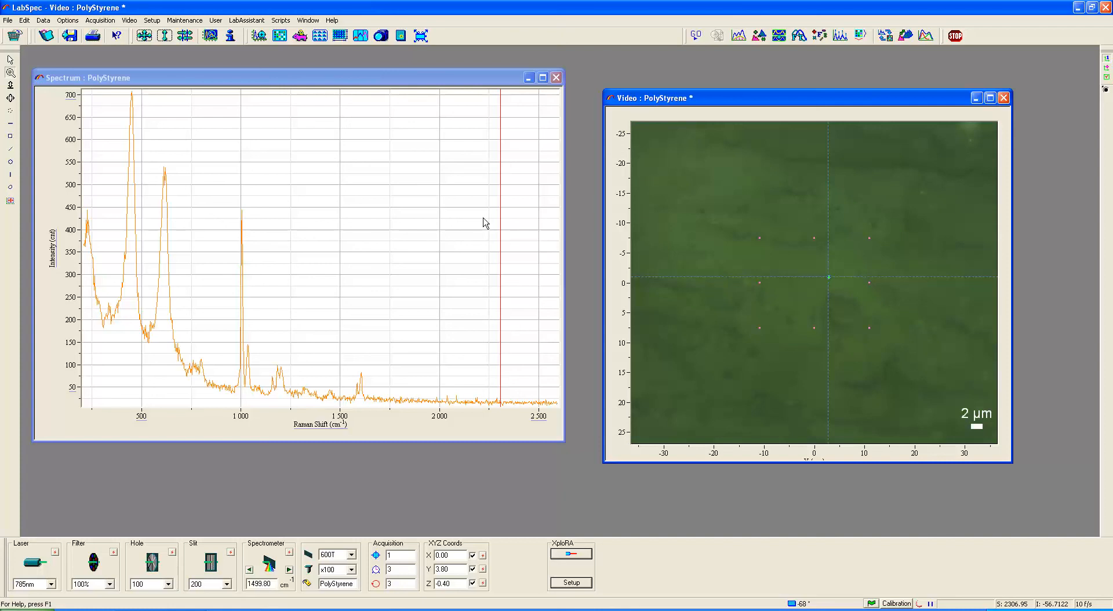
Stop video, confirm Raman position, and acquire the Z −0.40 spectrum (~900 counts at 1000 cm⁻¹)
click(954, 35)
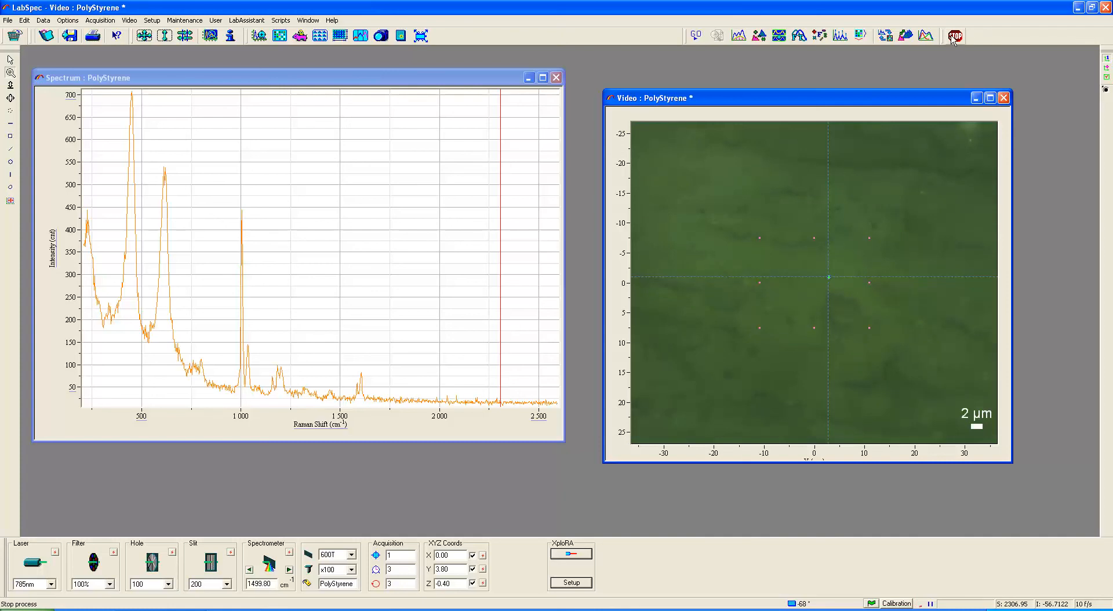
click(955, 35)
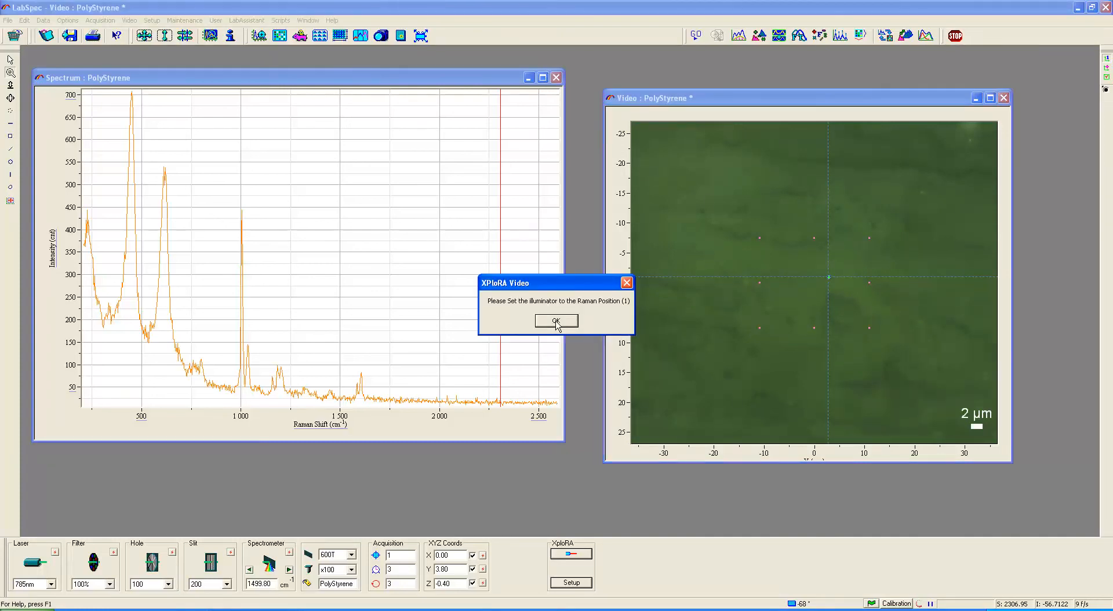
click(555, 320)
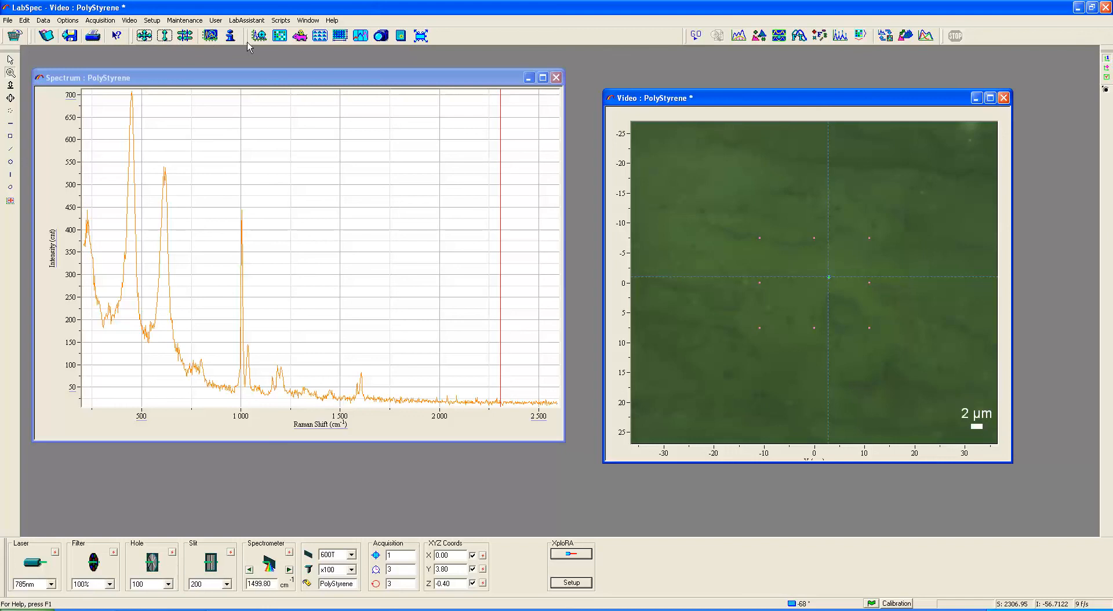
click(257, 36)
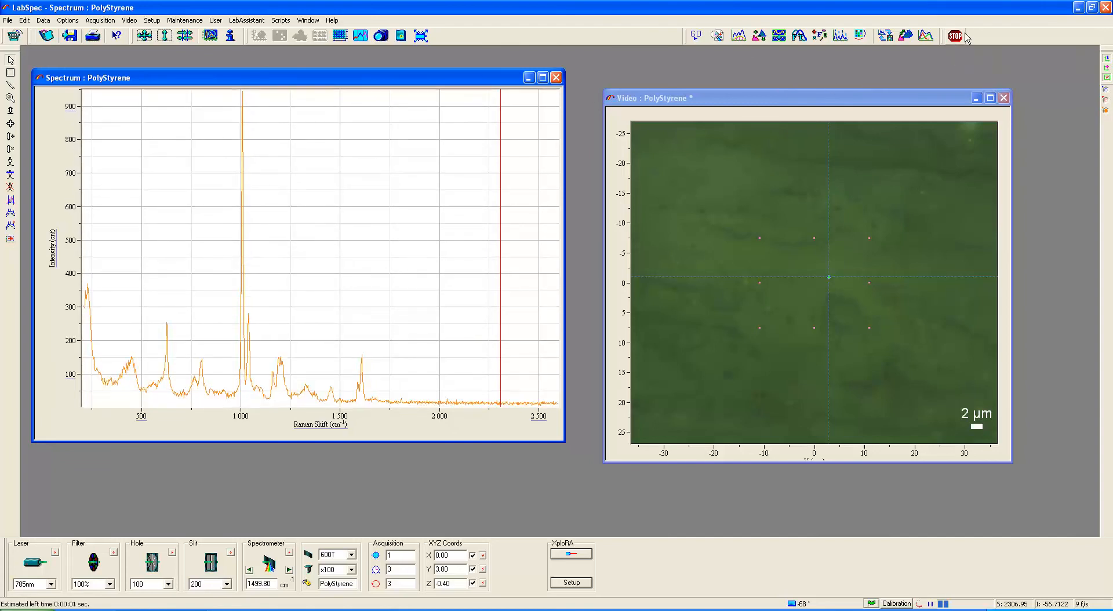
click(954, 36)
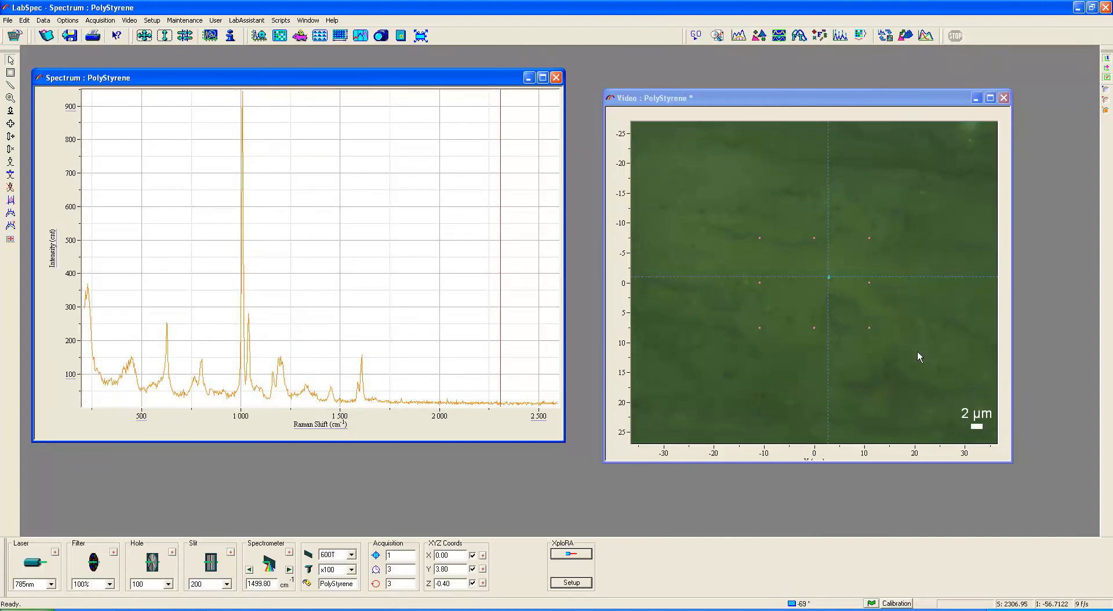